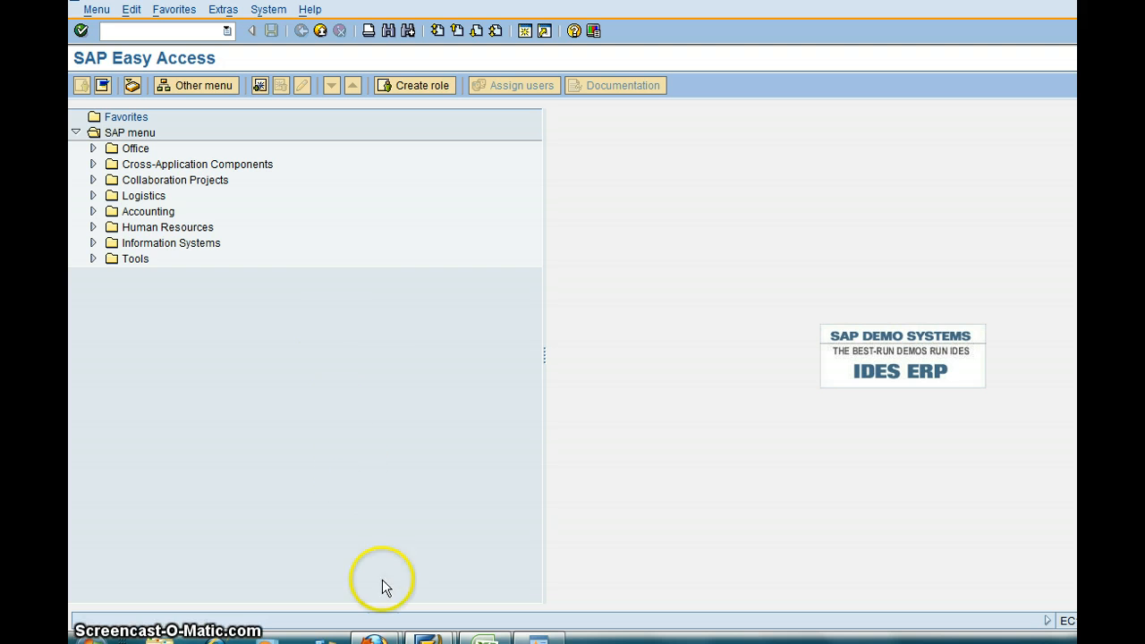
pyautogui.moveTo(195, 93)
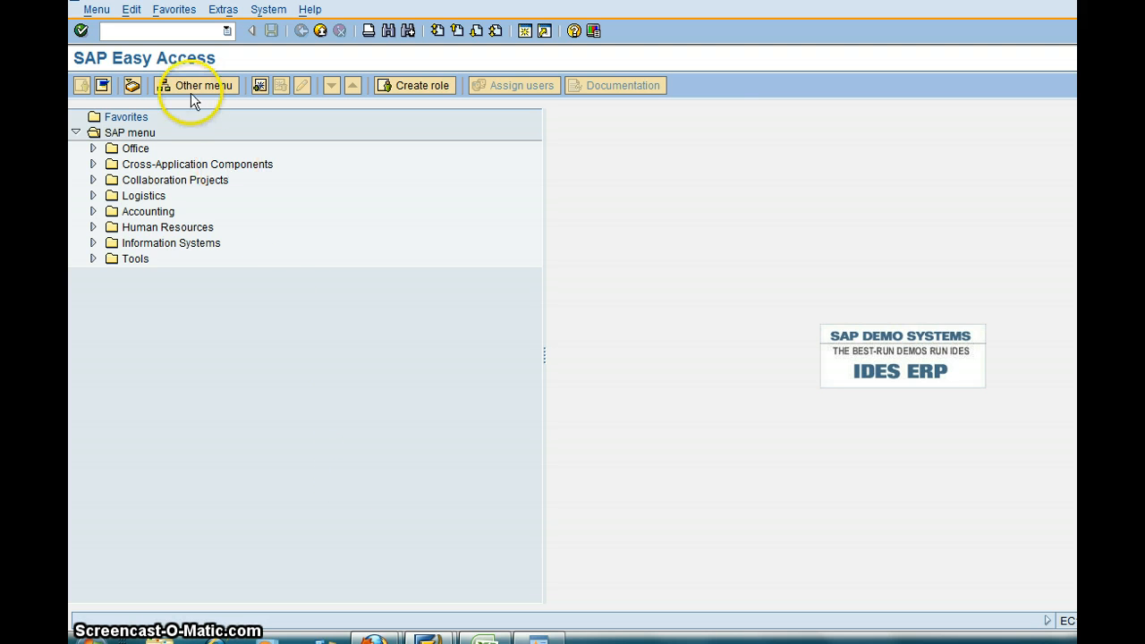
# Run transaction SE16 from the command field to reach the Data Browser initial screen
pyautogui.click(161, 30)
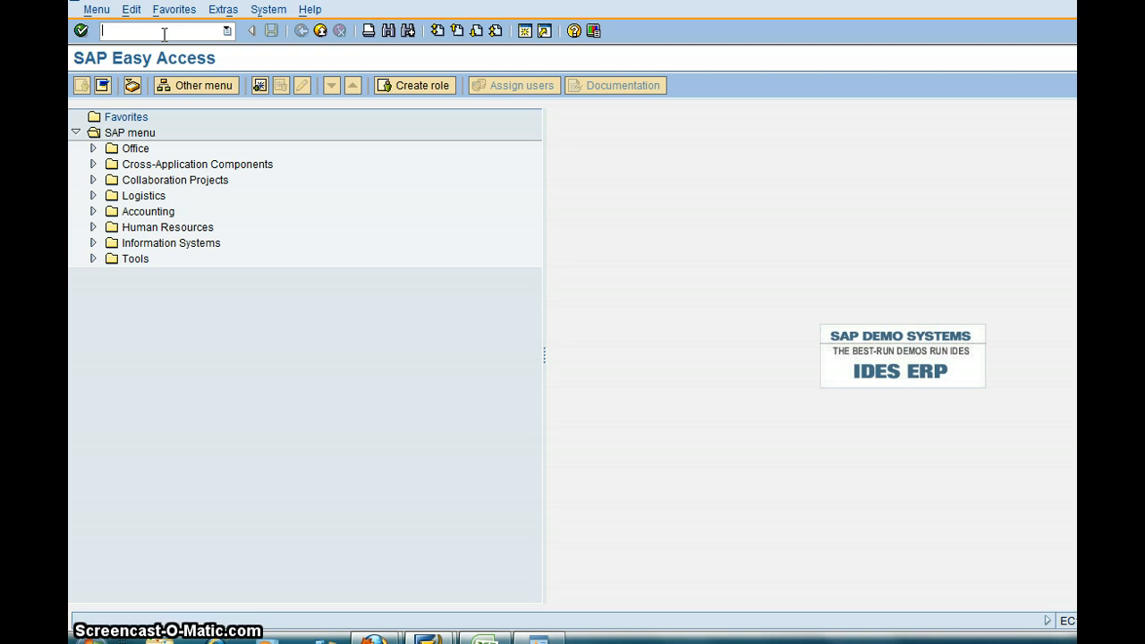
pyautogui.write('/nse1')
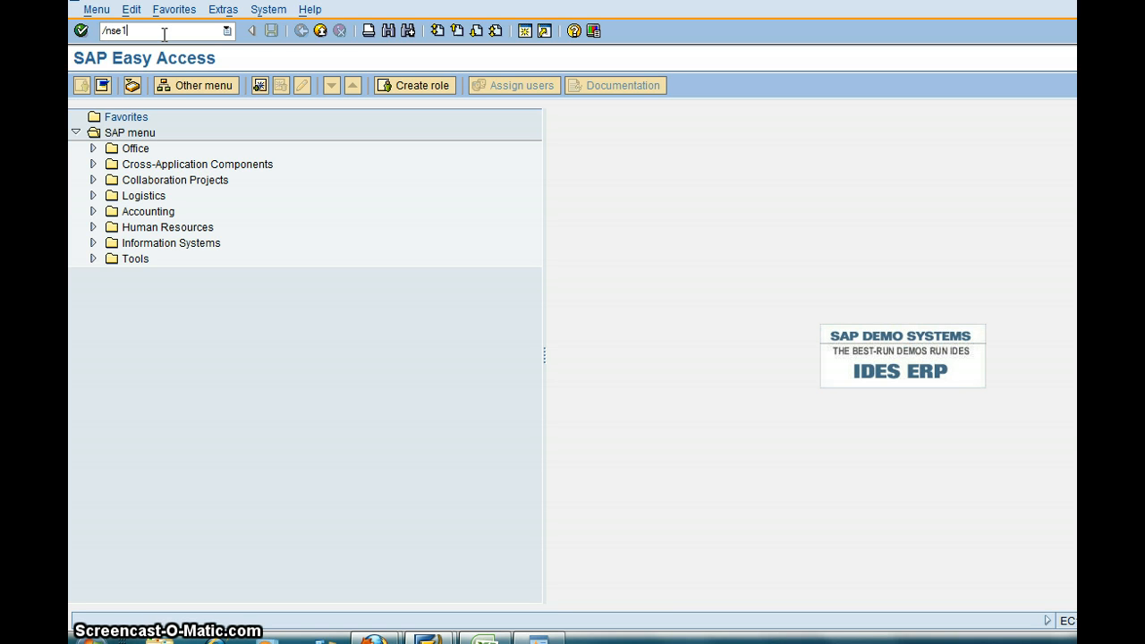
pyautogui.press('Enter')
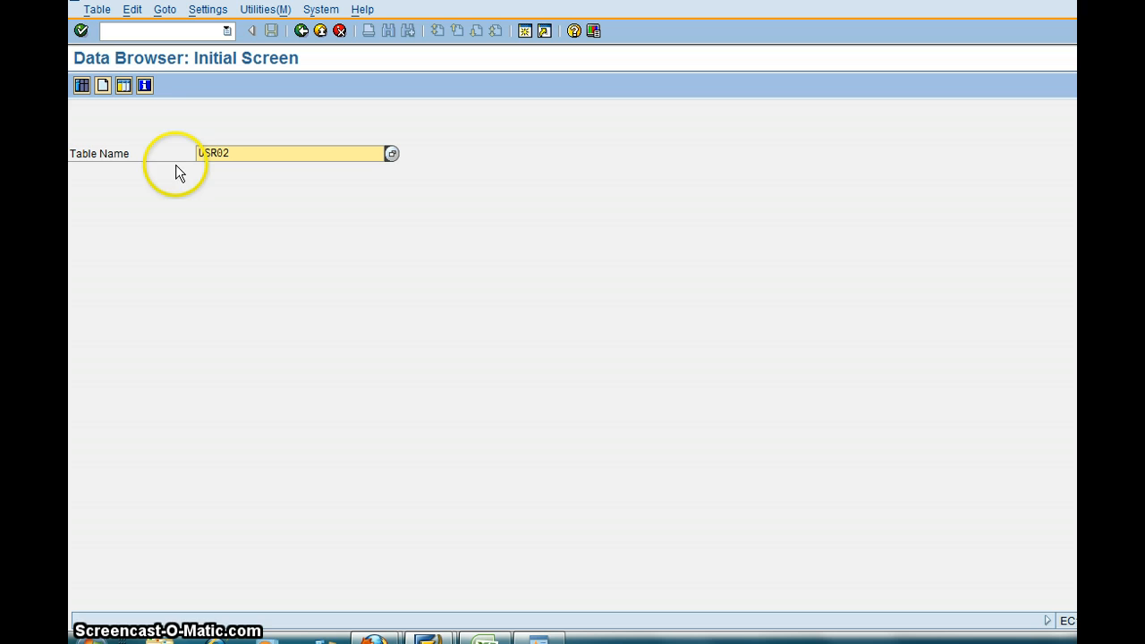
pyautogui.moveTo(82, 86)
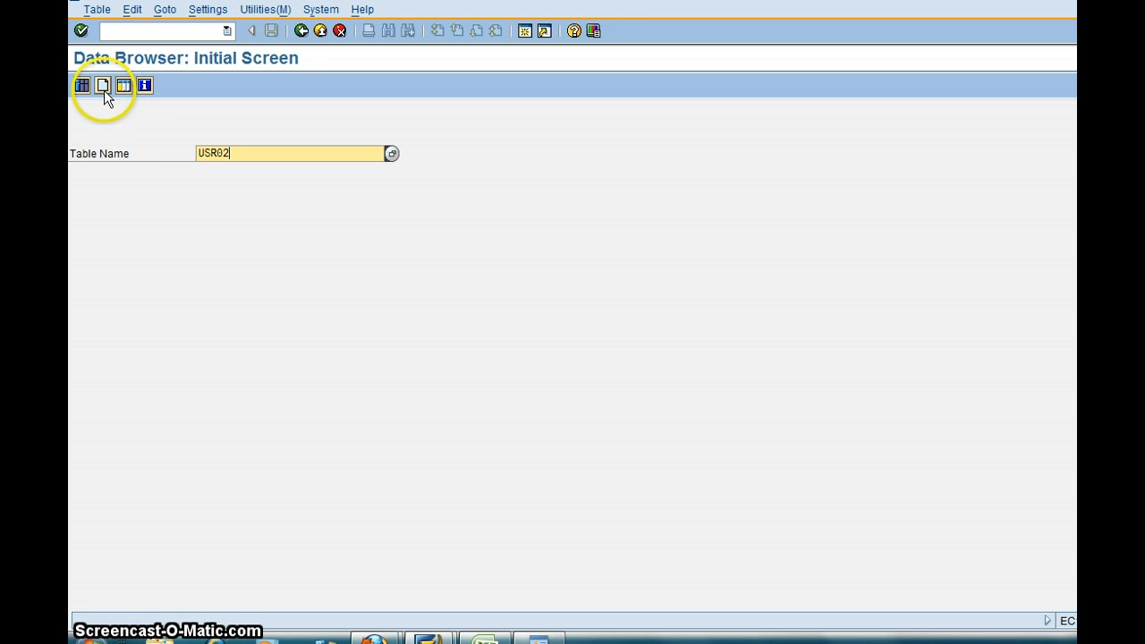
pyautogui.moveTo(124, 86)
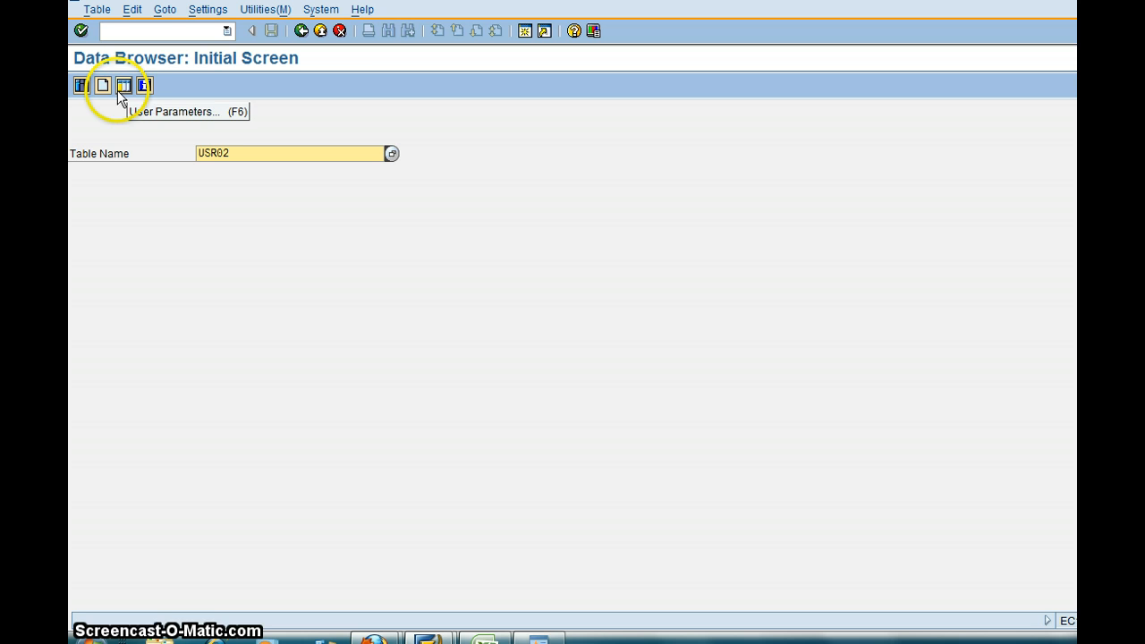
pyautogui.moveTo(107, 106)
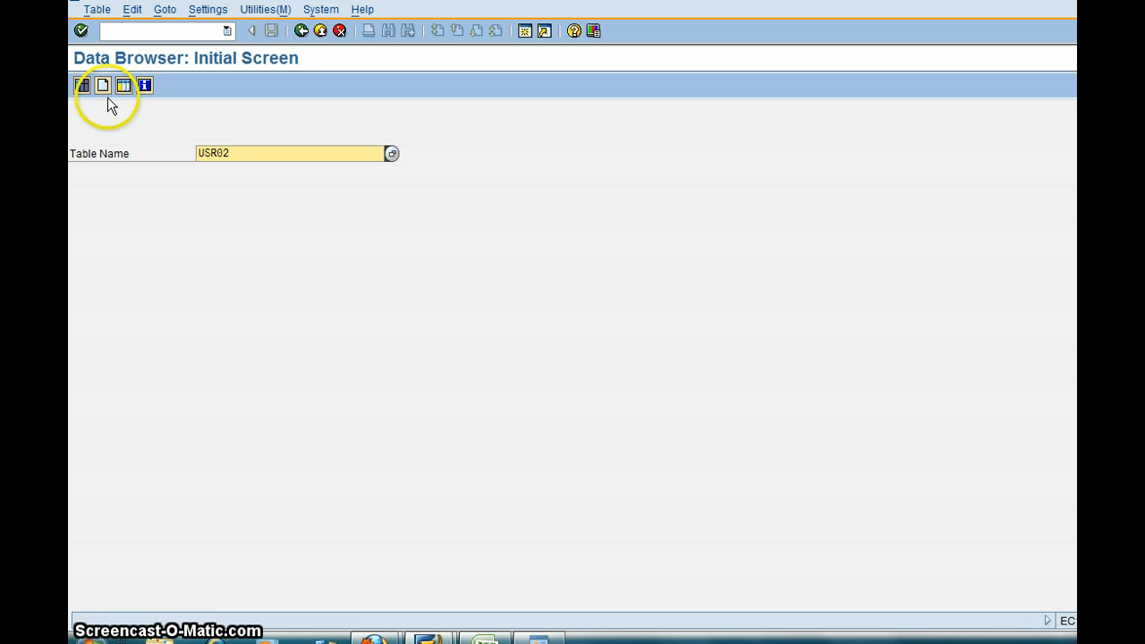
# Show the USR02 selection screen and try technical field names in the user parameters
pyautogui.click(82, 86)
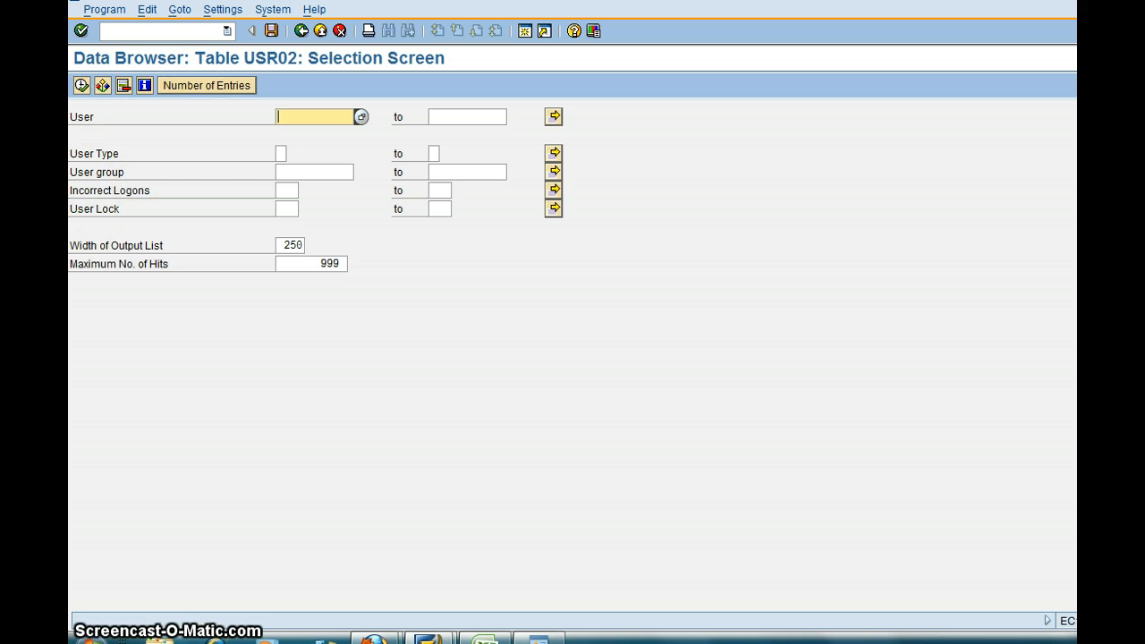
pyautogui.click(222, 10)
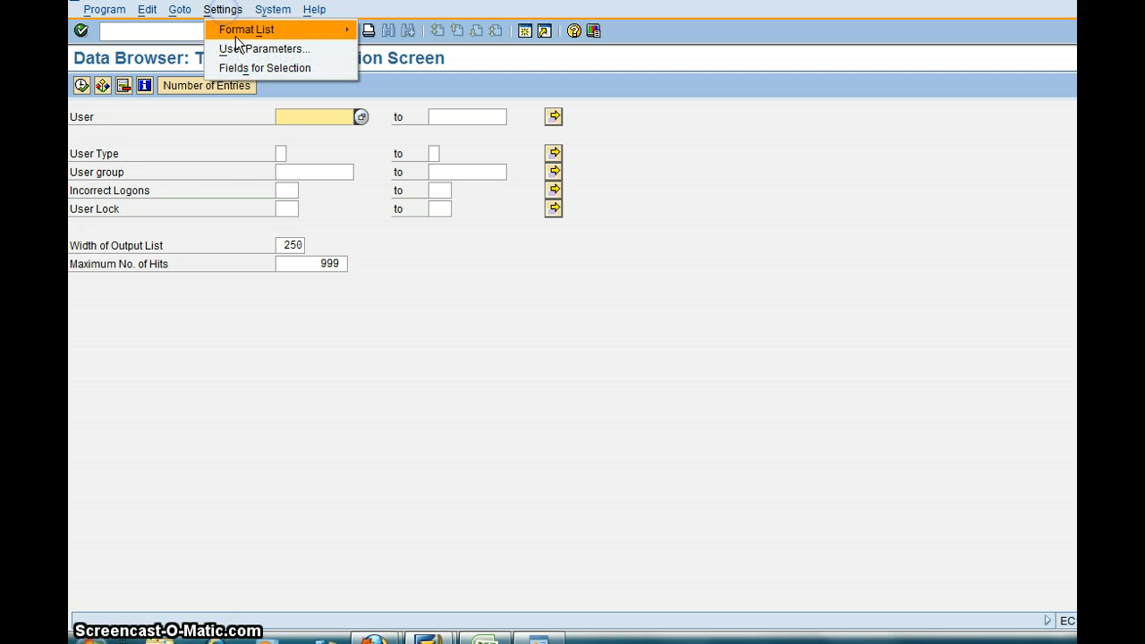
pyautogui.click(263, 48)
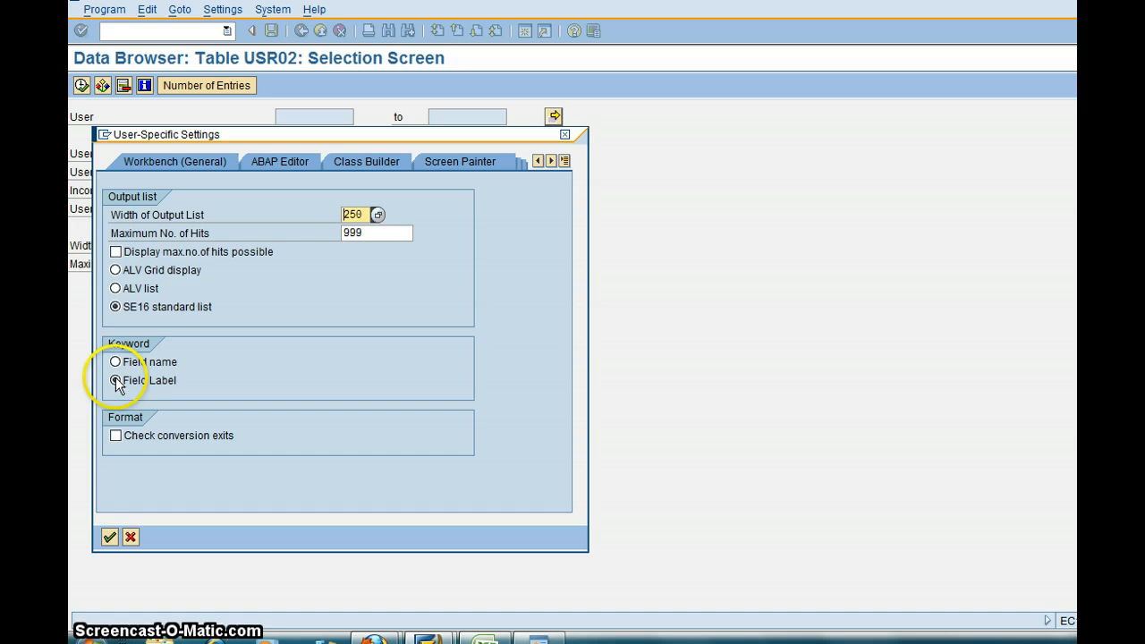
pyautogui.click(109, 536)
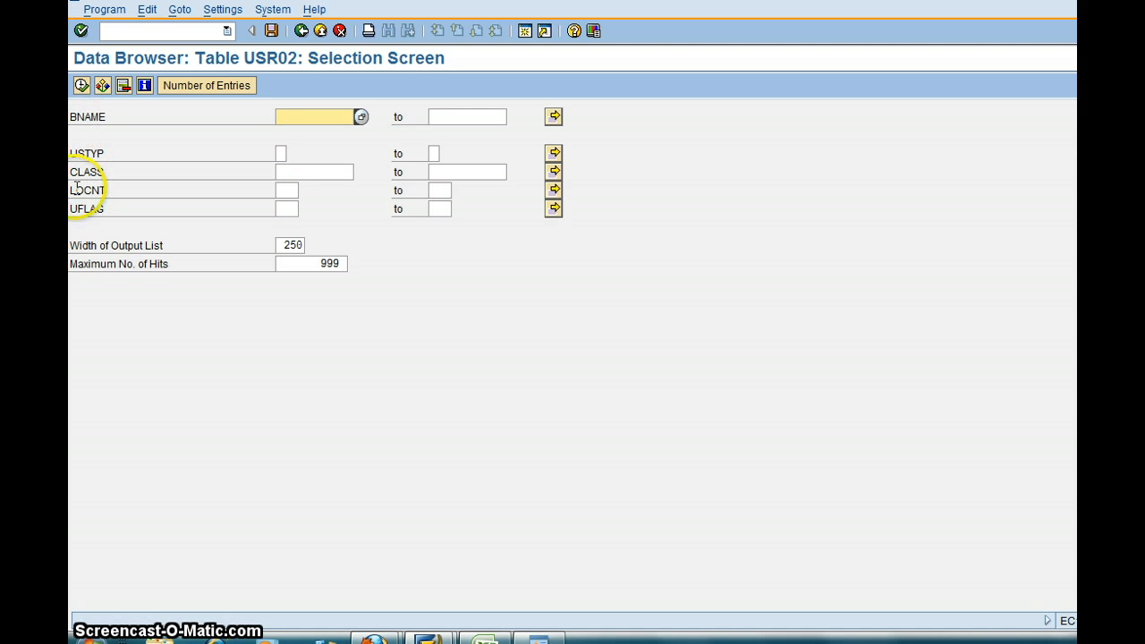
pyautogui.moveTo(122, 251)
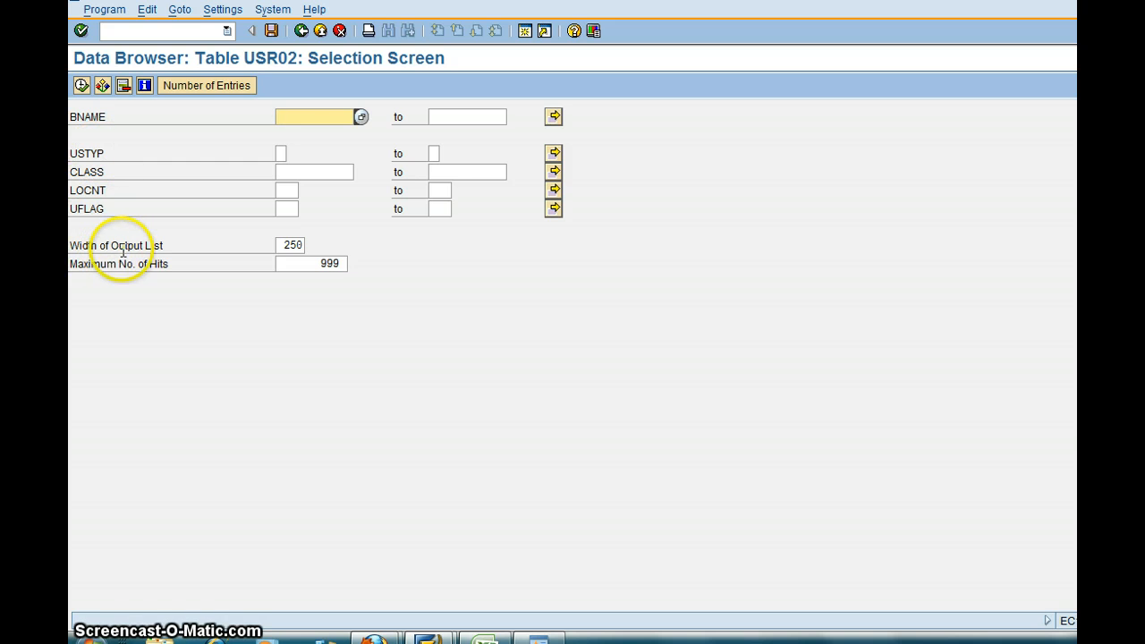
pyautogui.moveTo(240, 39)
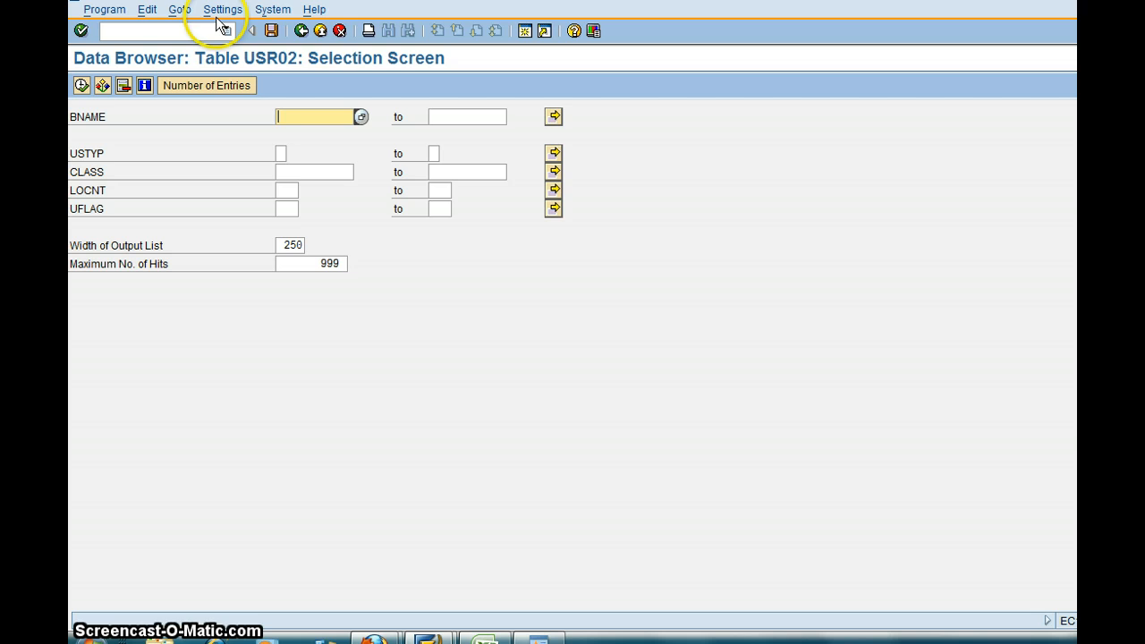
# Switch the user parameters back to descriptive field labels and transfer the setting
pyautogui.click(222, 10)
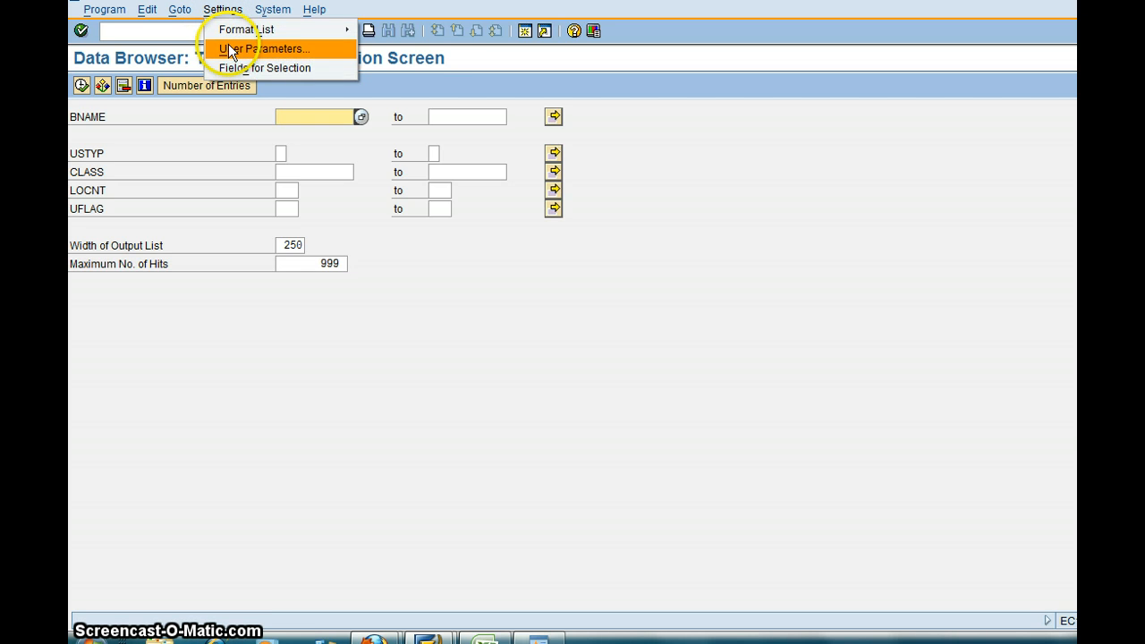
pyautogui.click(261, 48)
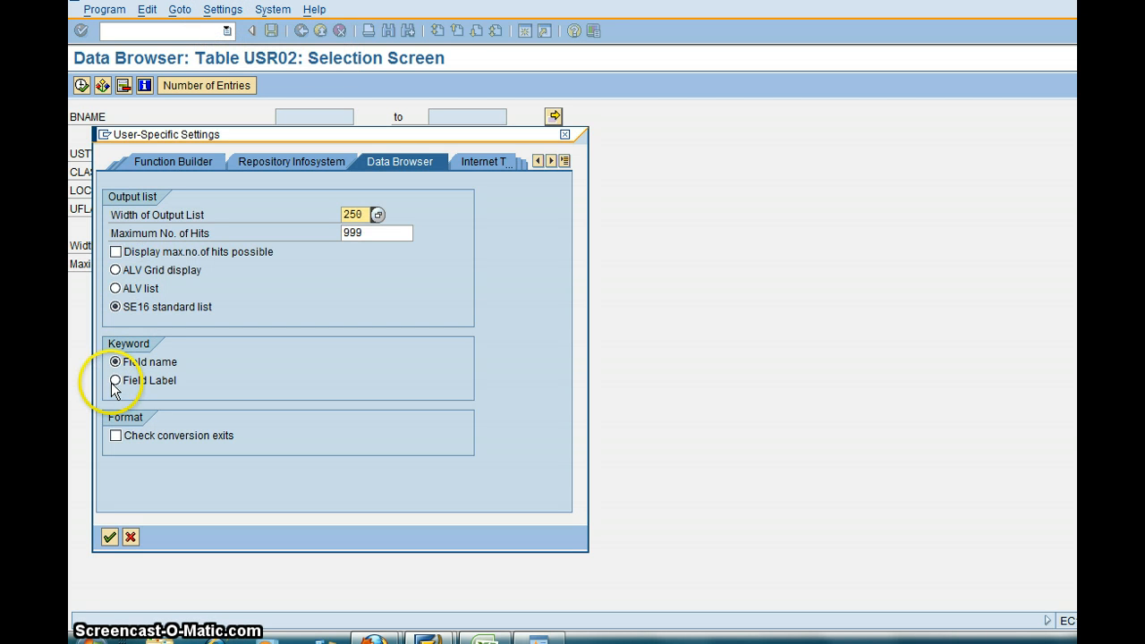
pyautogui.click(115, 379)
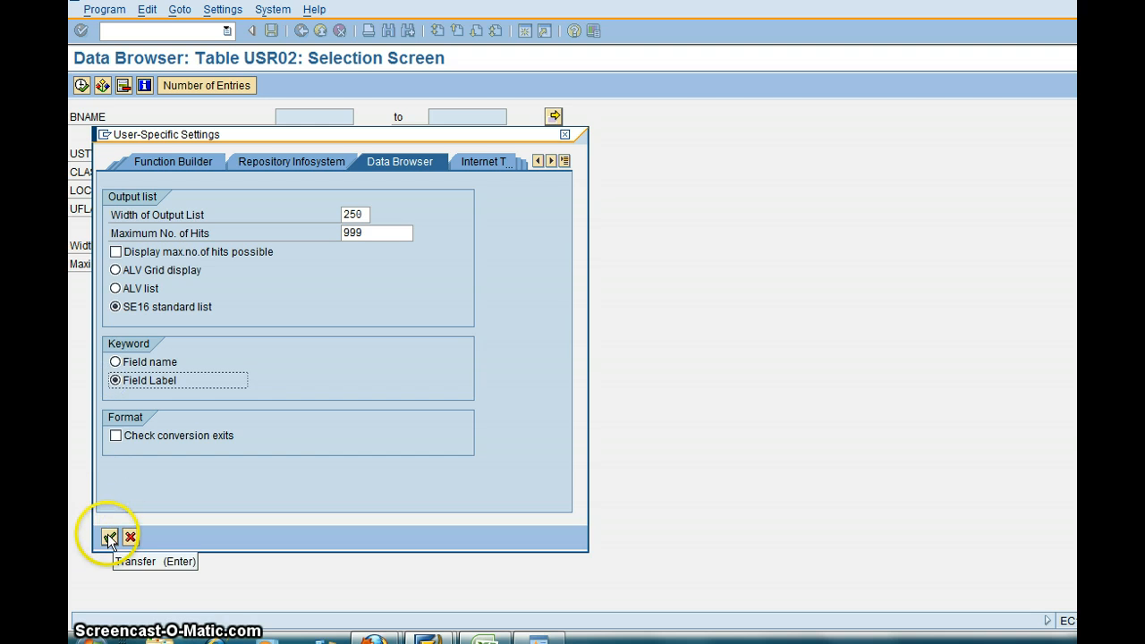
pyautogui.click(109, 537)
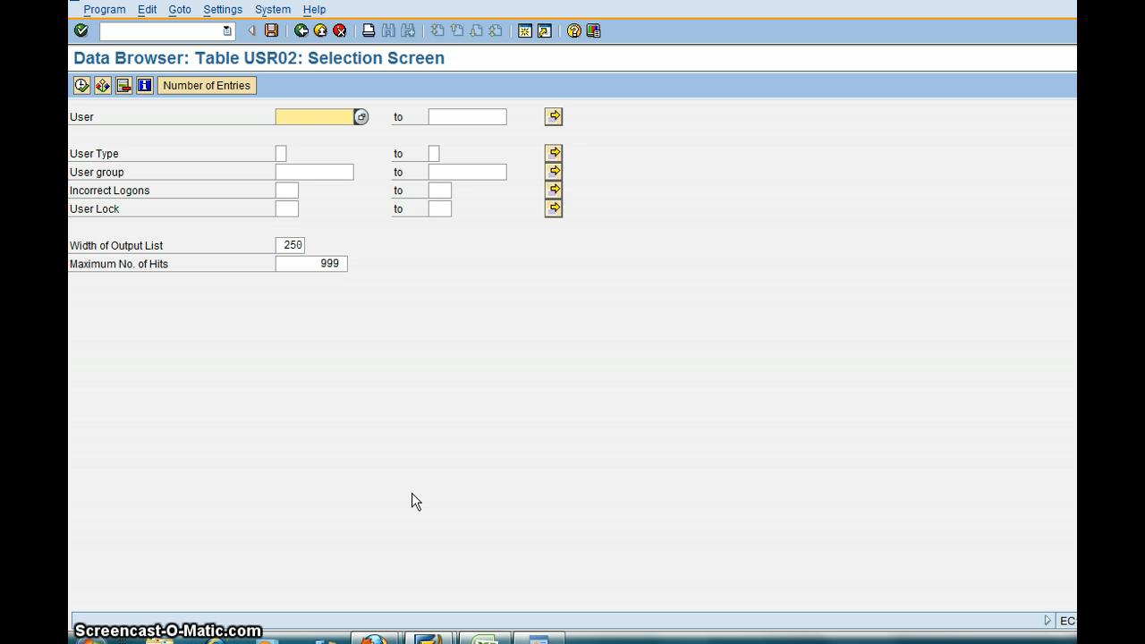
# Add GLTGV, GLTGB, ACCNT and TRDAT as selection criteria via Fields for Selection
pyautogui.click(315, 116)
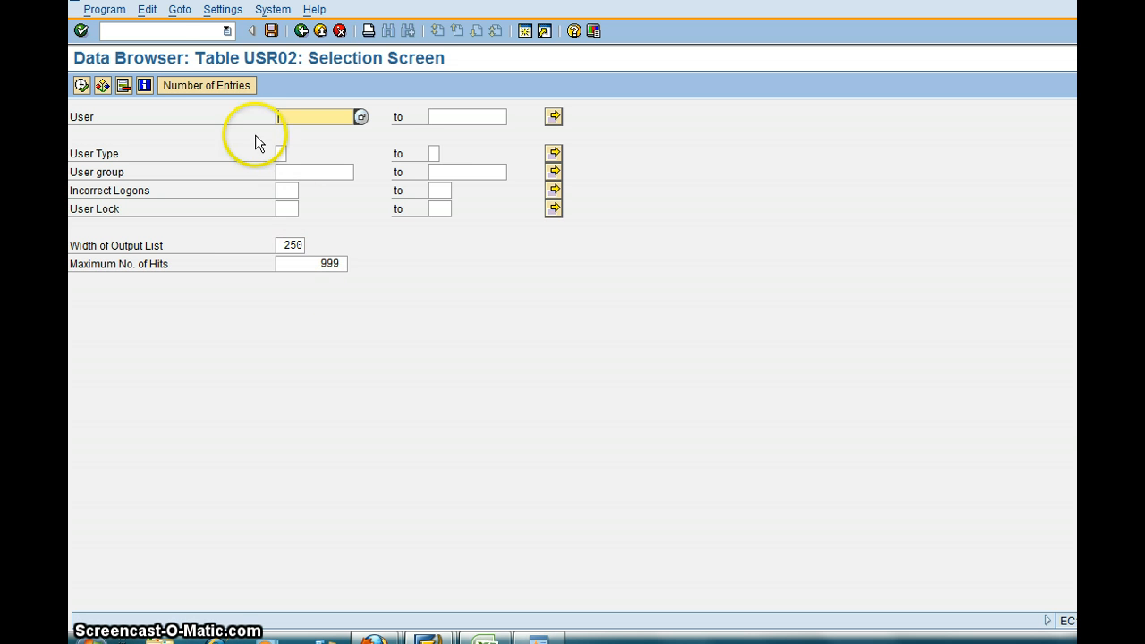
pyautogui.click(222, 9)
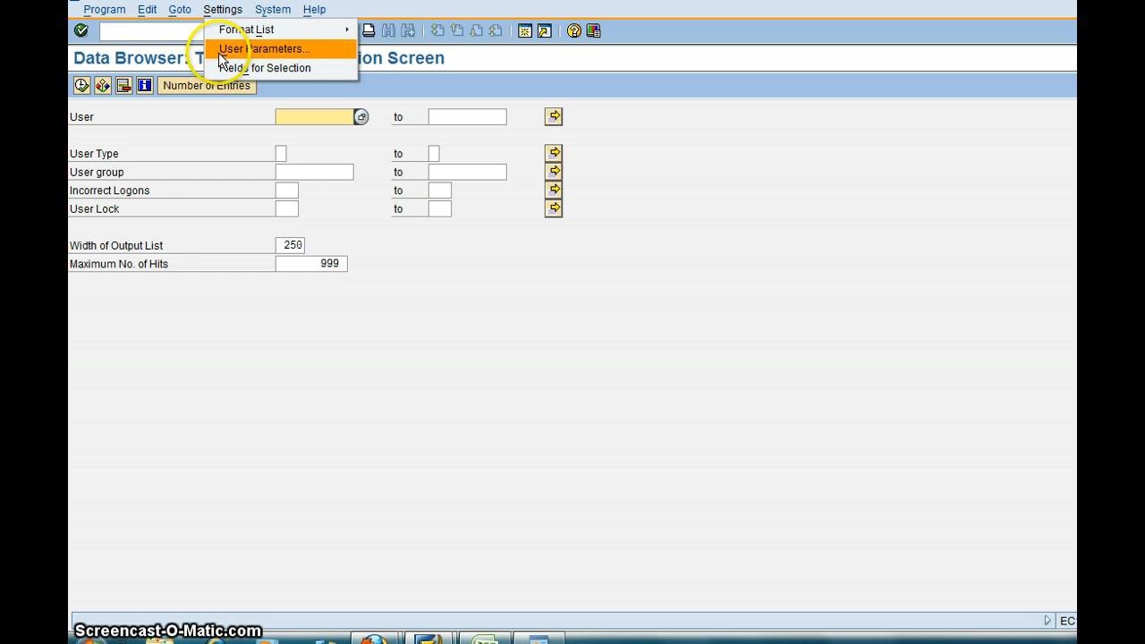
pyautogui.moveTo(265, 68)
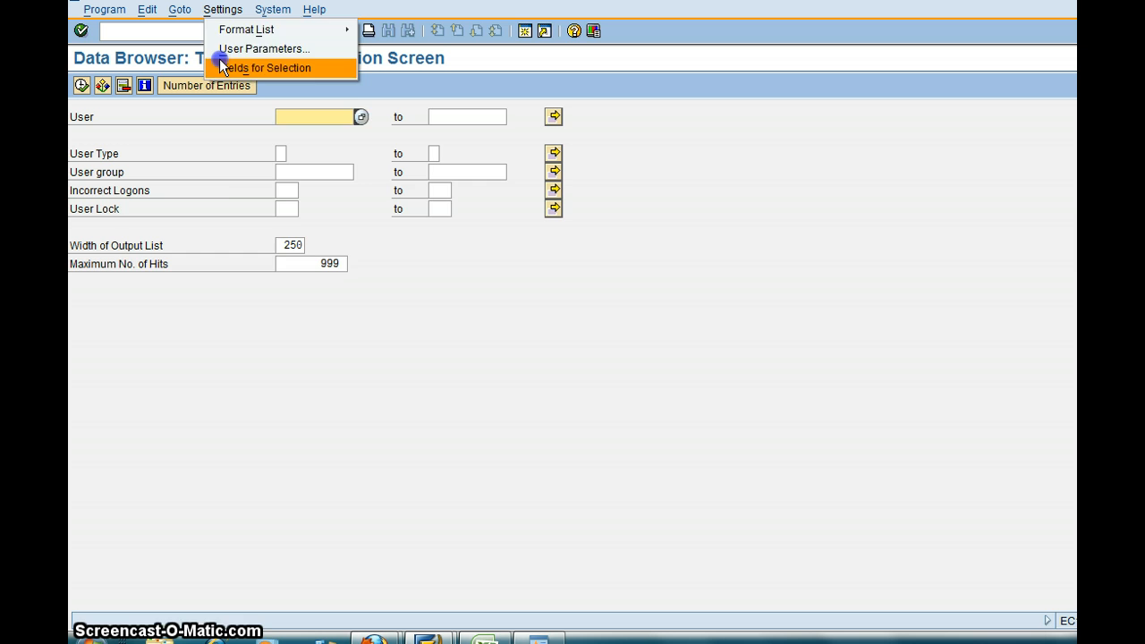
pyautogui.click(265, 68)
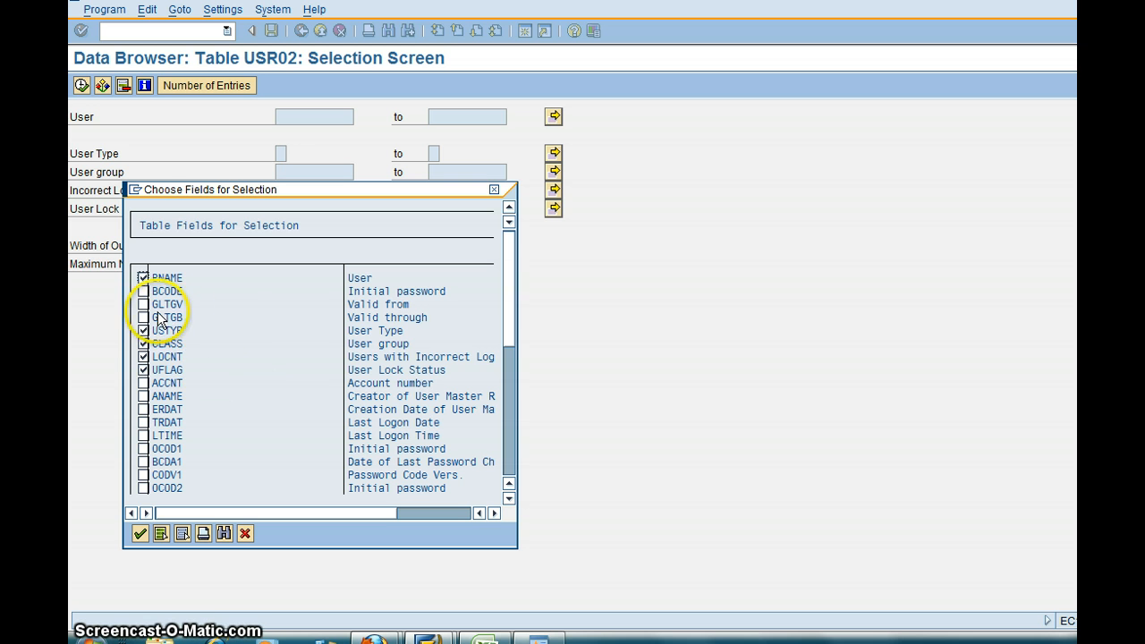
pyautogui.click(143, 319)
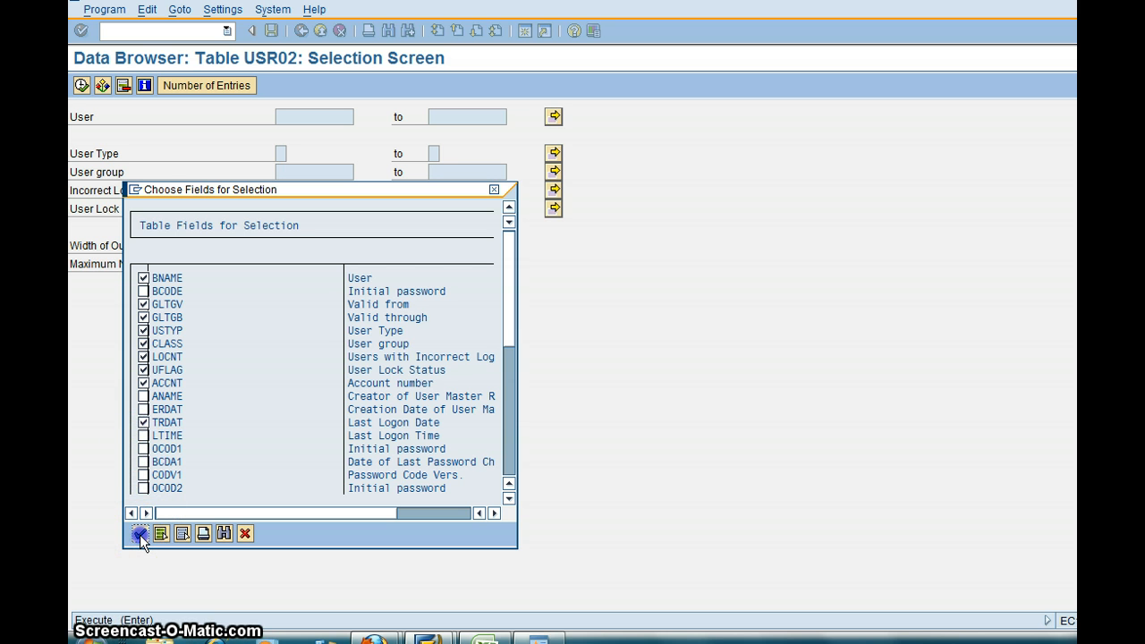
pyautogui.click(139, 533)
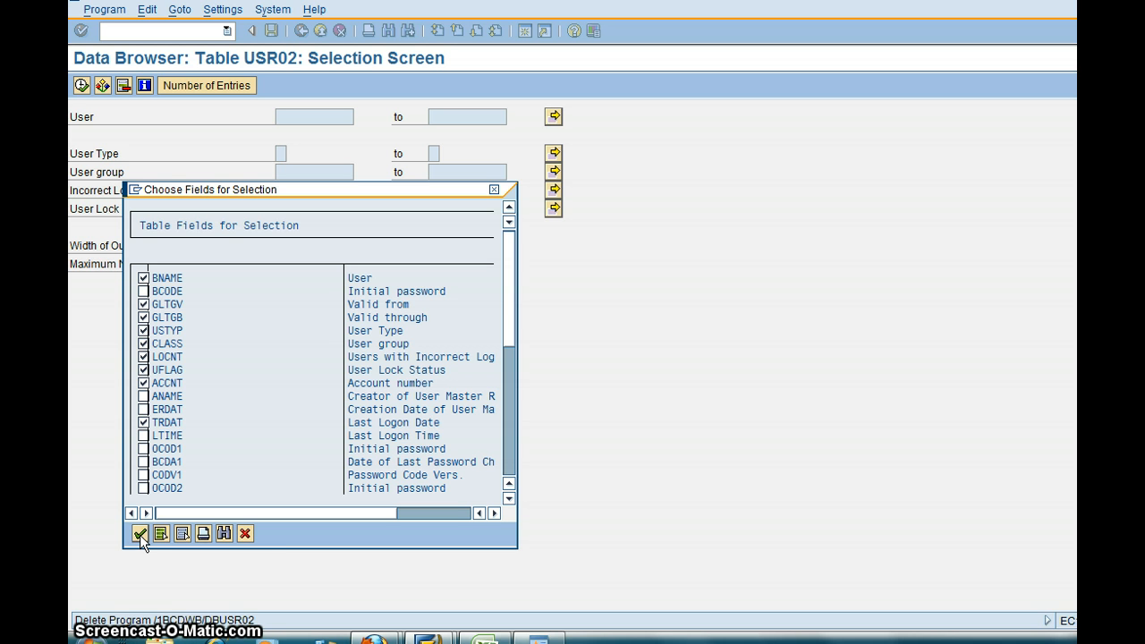
pyautogui.click(140, 533)
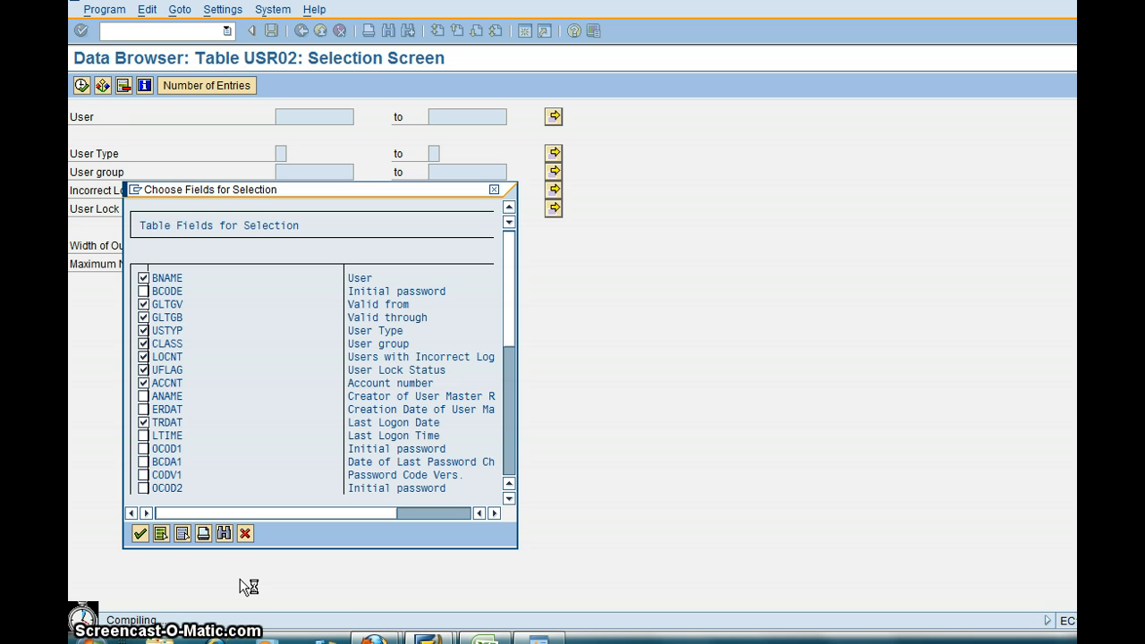
pyautogui.click(140, 533)
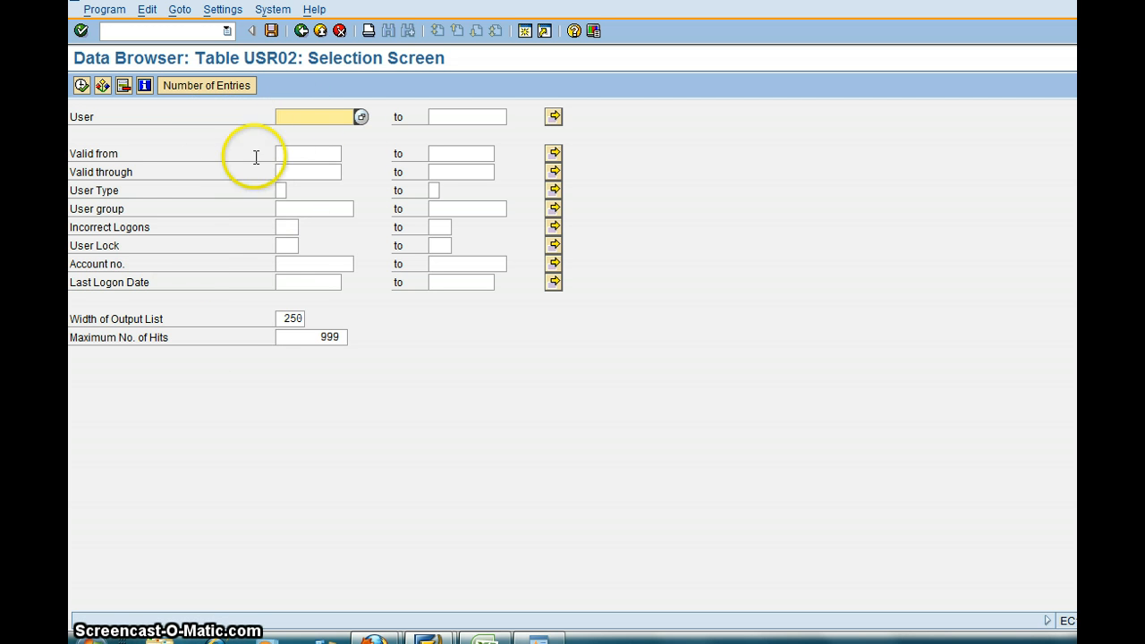
pyautogui.moveTo(259, 250)
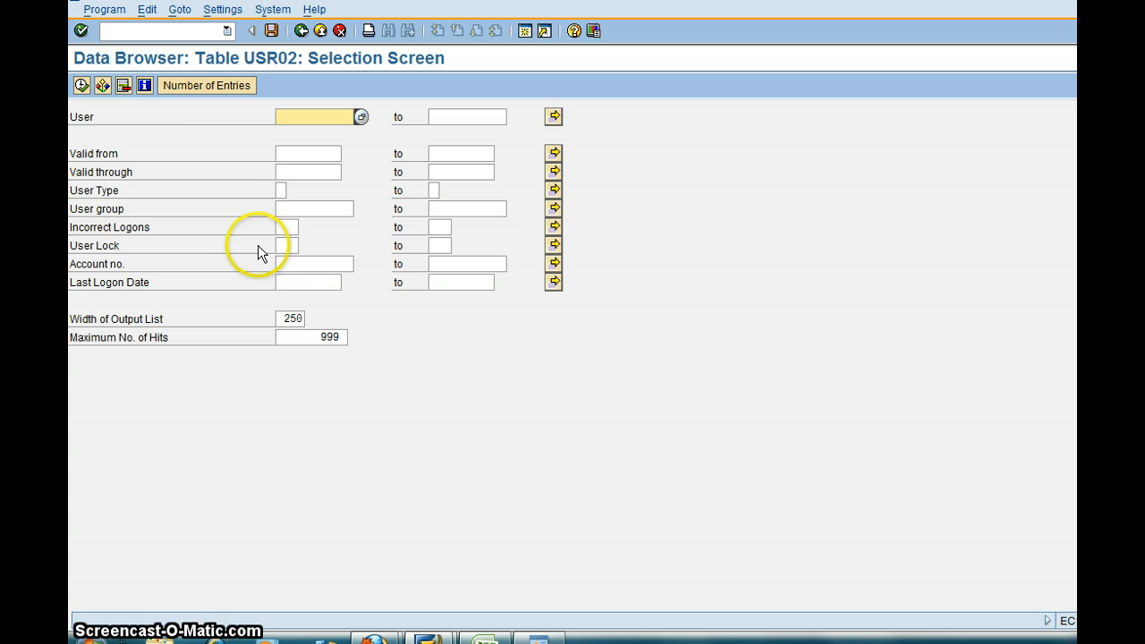
pyautogui.click(205, 86)
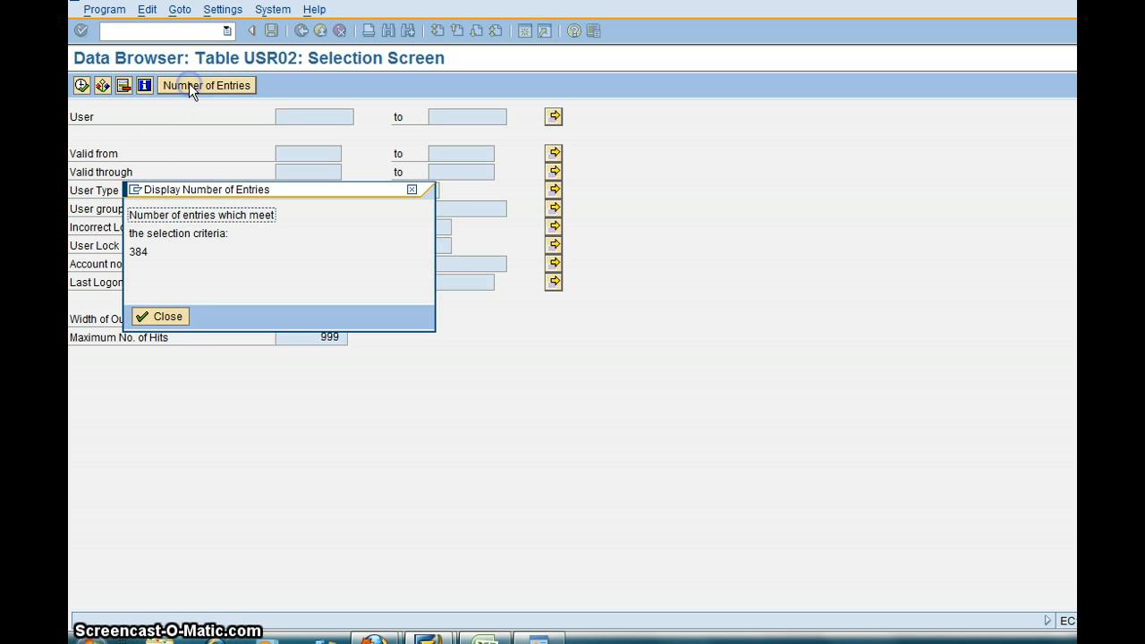
pyautogui.moveTo(198, 395)
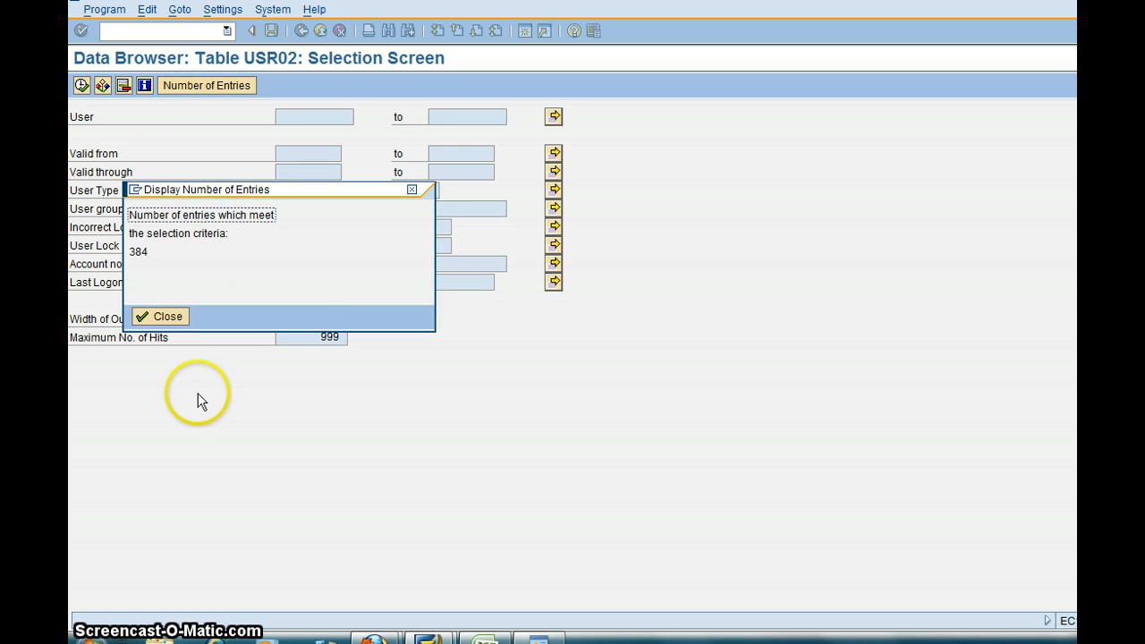
pyautogui.moveTo(193, 294)
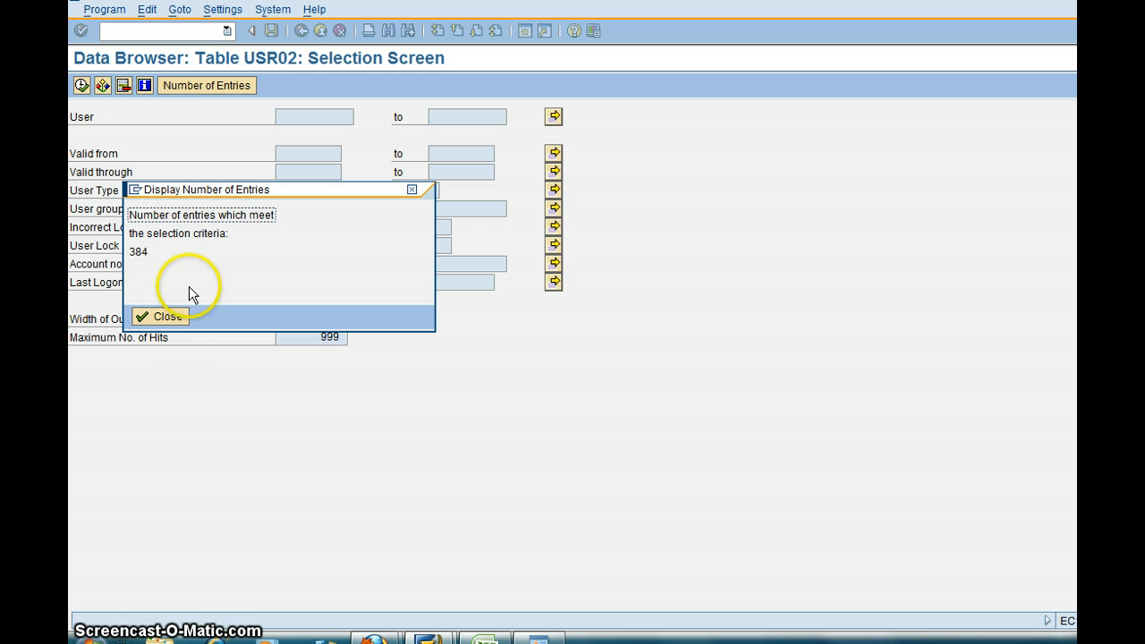
pyautogui.click(158, 315)
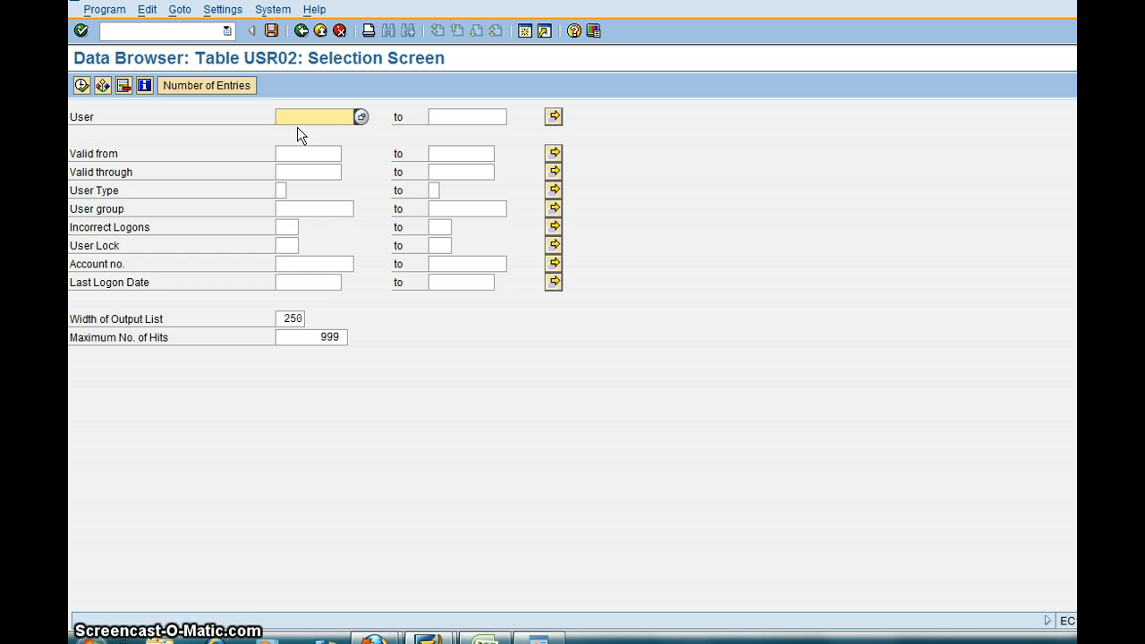
# List the 22 USR02 users matching pattern d*, then return to the selection criteria
pyautogui.write('d')
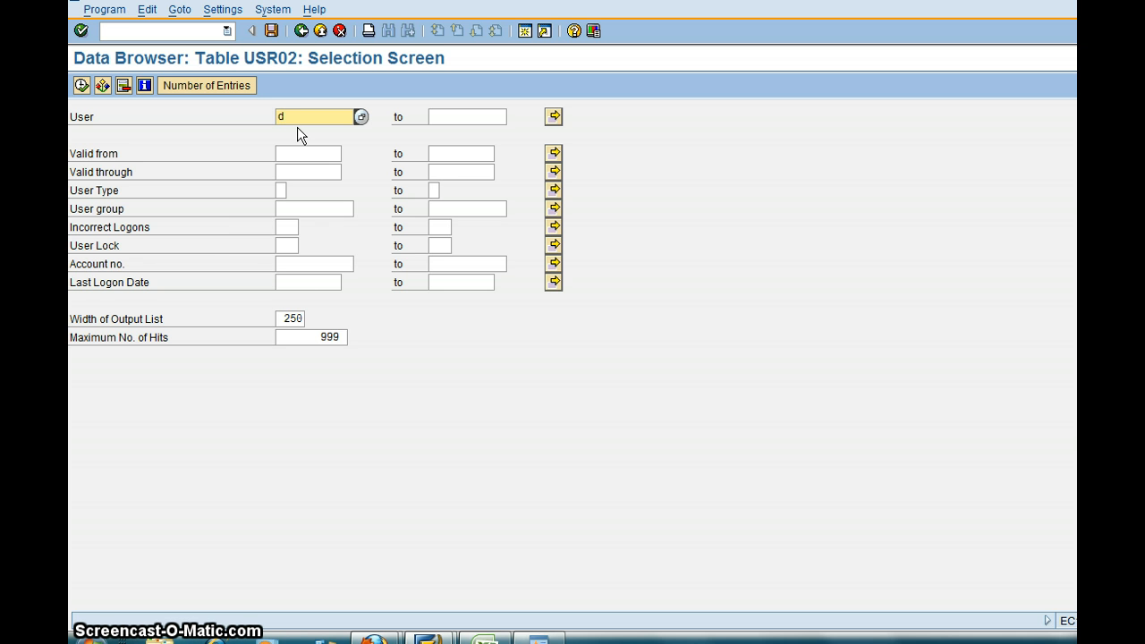
pyautogui.write('*')
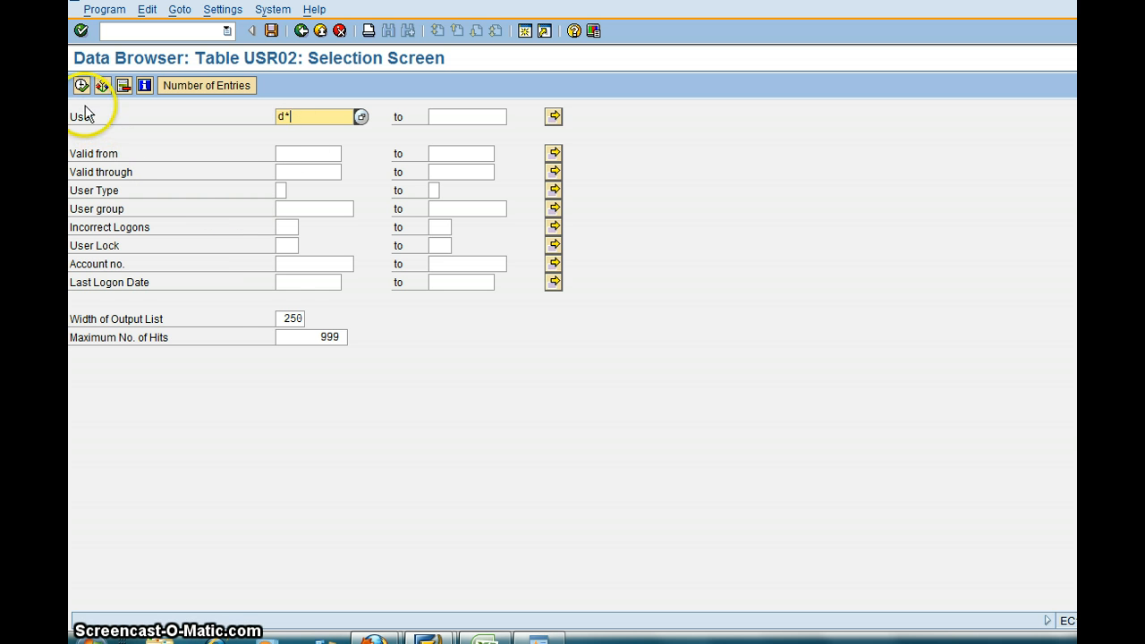
pyautogui.click(83, 86)
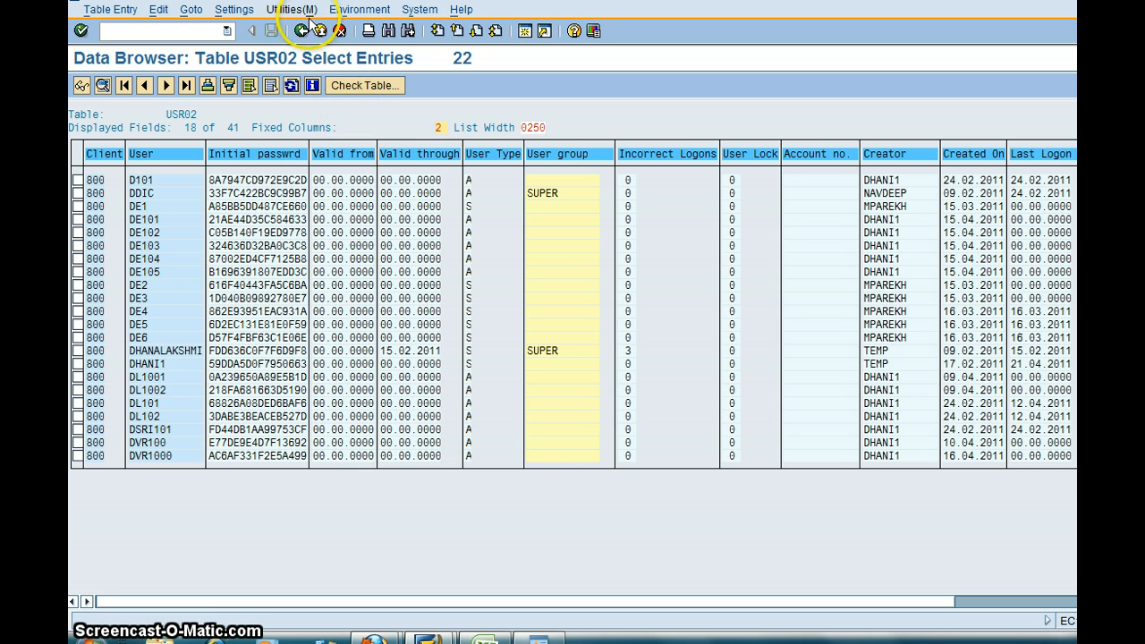
pyautogui.click(302, 29)
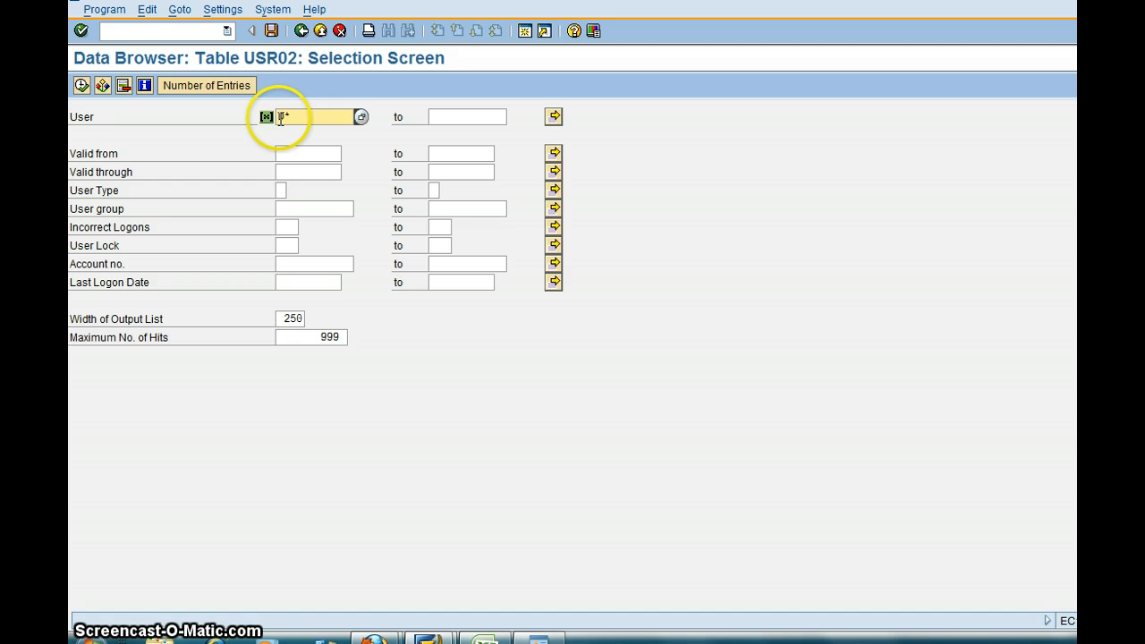
# Check the entry count, then delete the D* User criterion via Maintain Selection Options
pyautogui.click(264, 116)
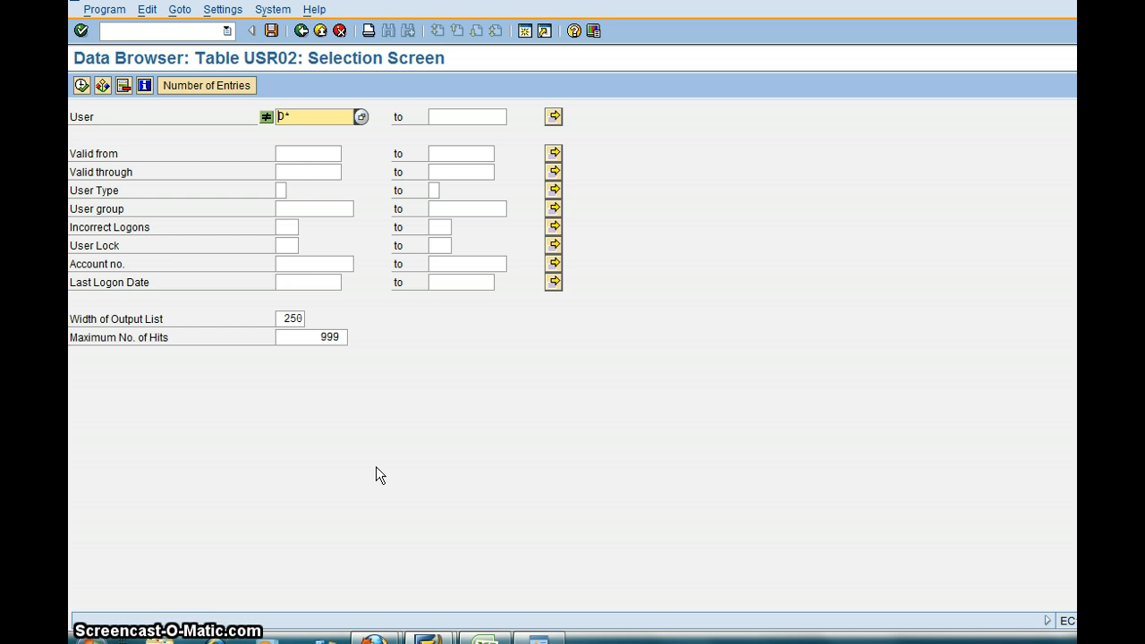
pyautogui.click(206, 86)
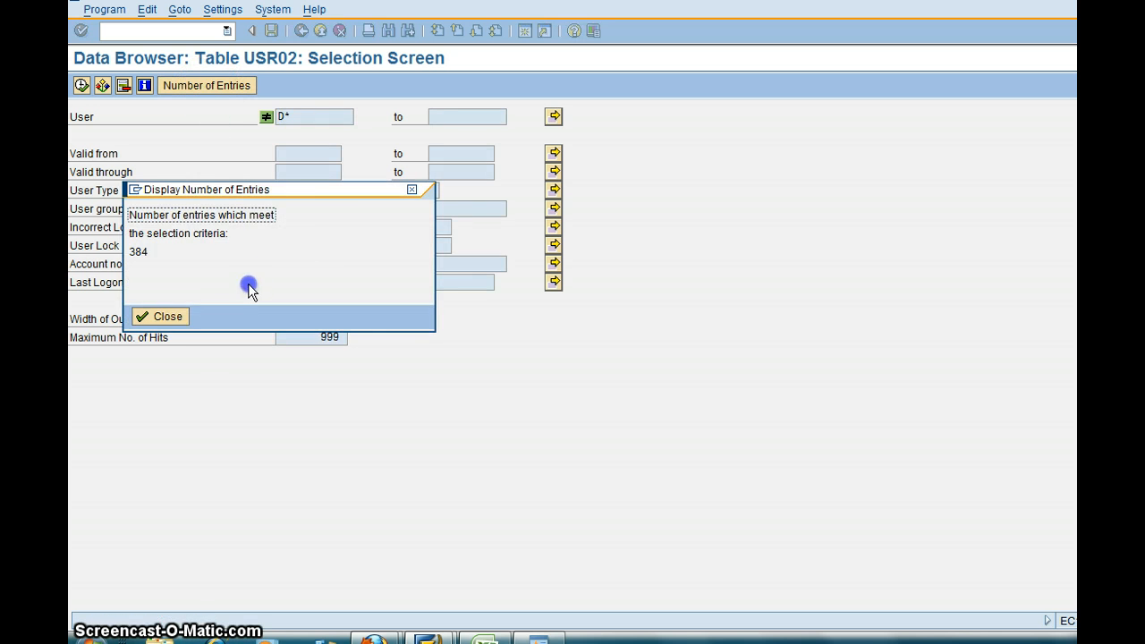
pyautogui.click(159, 315)
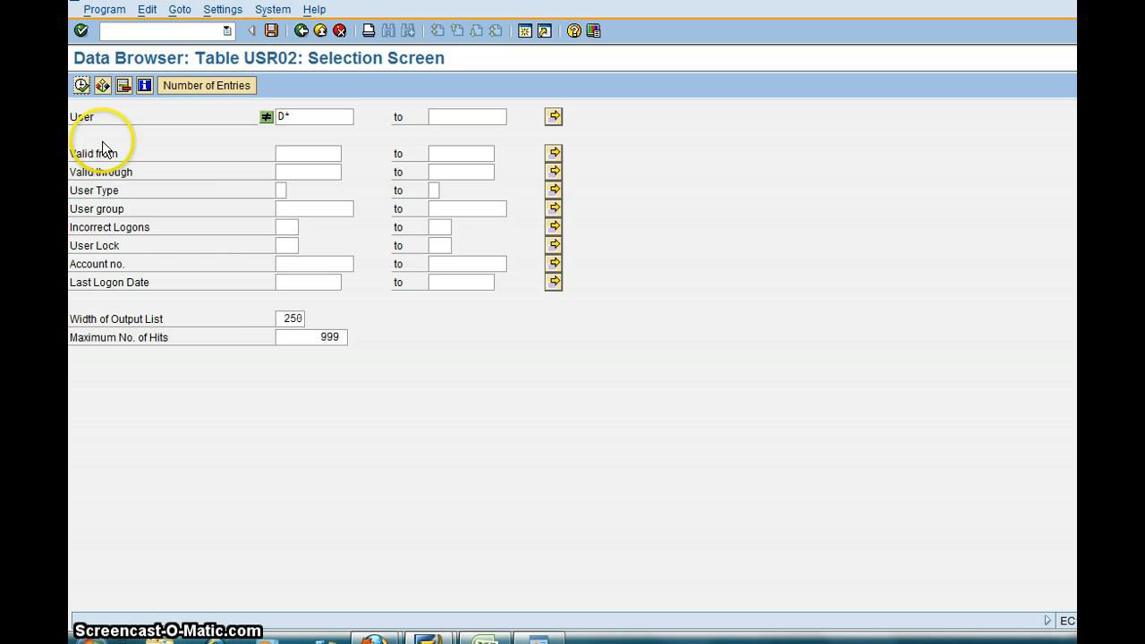
pyautogui.click(82, 86)
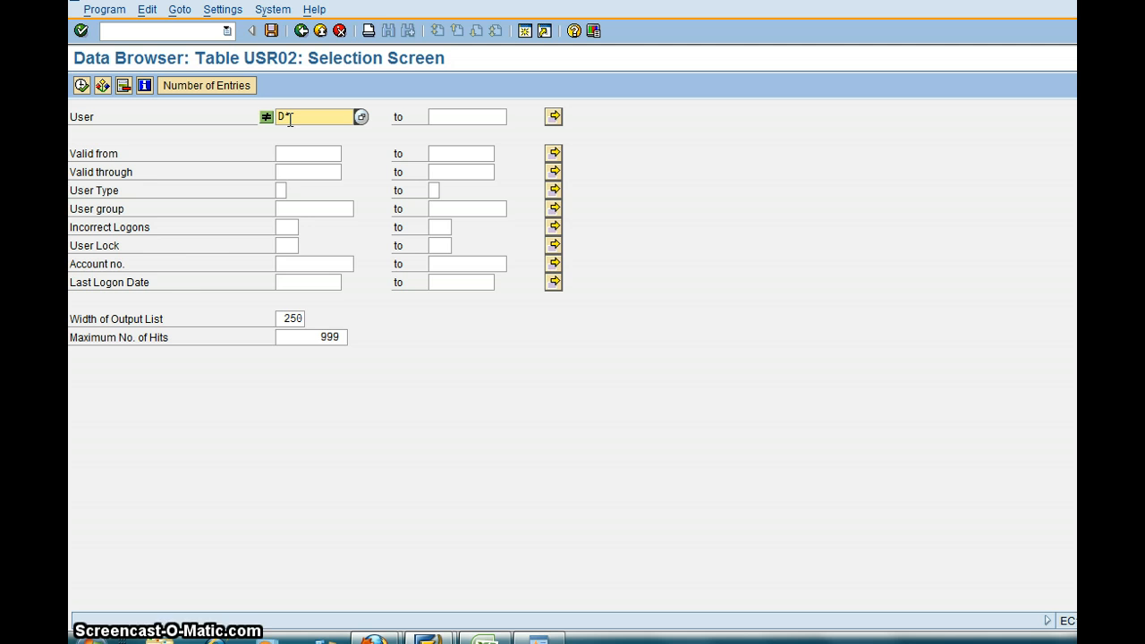
pyautogui.click(266, 118)
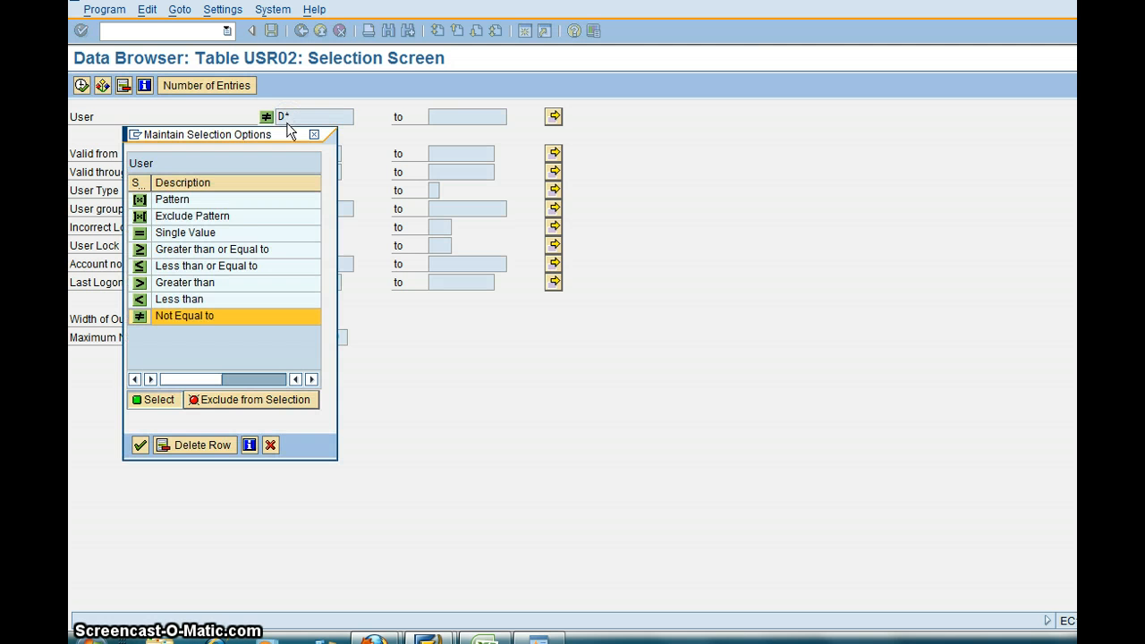
pyautogui.click(195, 444)
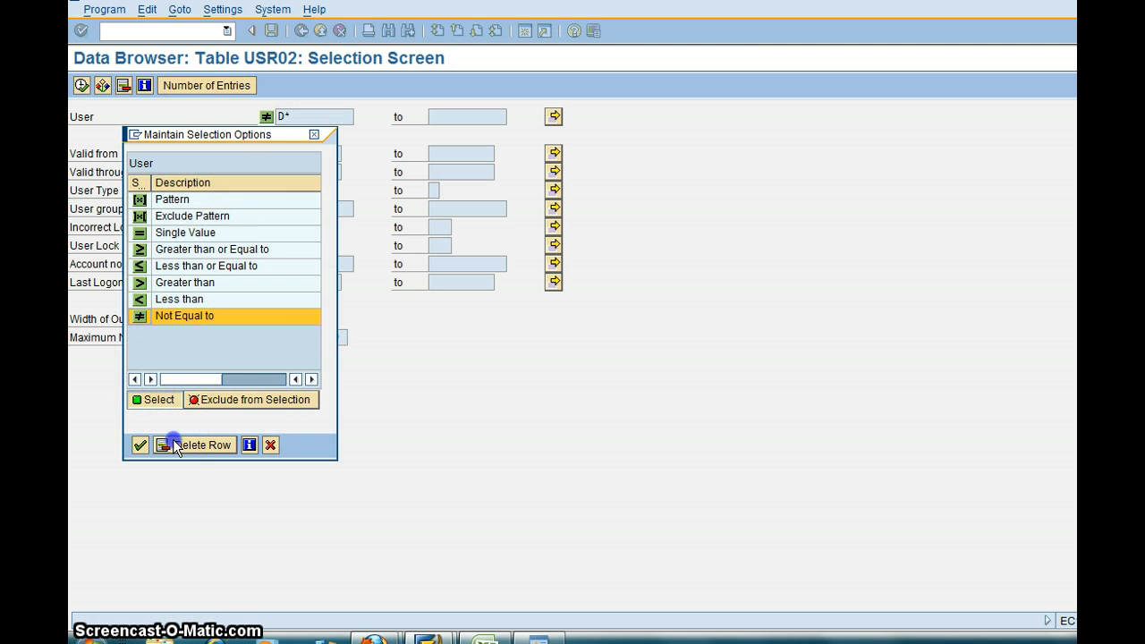
pyautogui.click(196, 444)
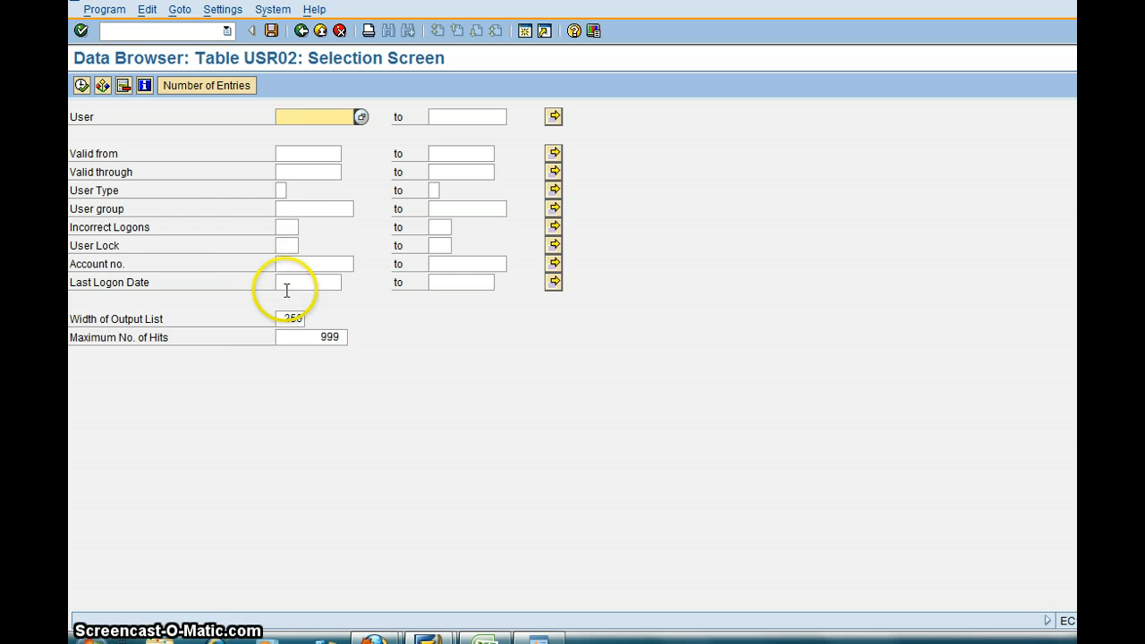
# Enter Last Logon Date range 24.04.2010 to 24.04.2011 and list the 115 matching users
pyautogui.click(308, 283)
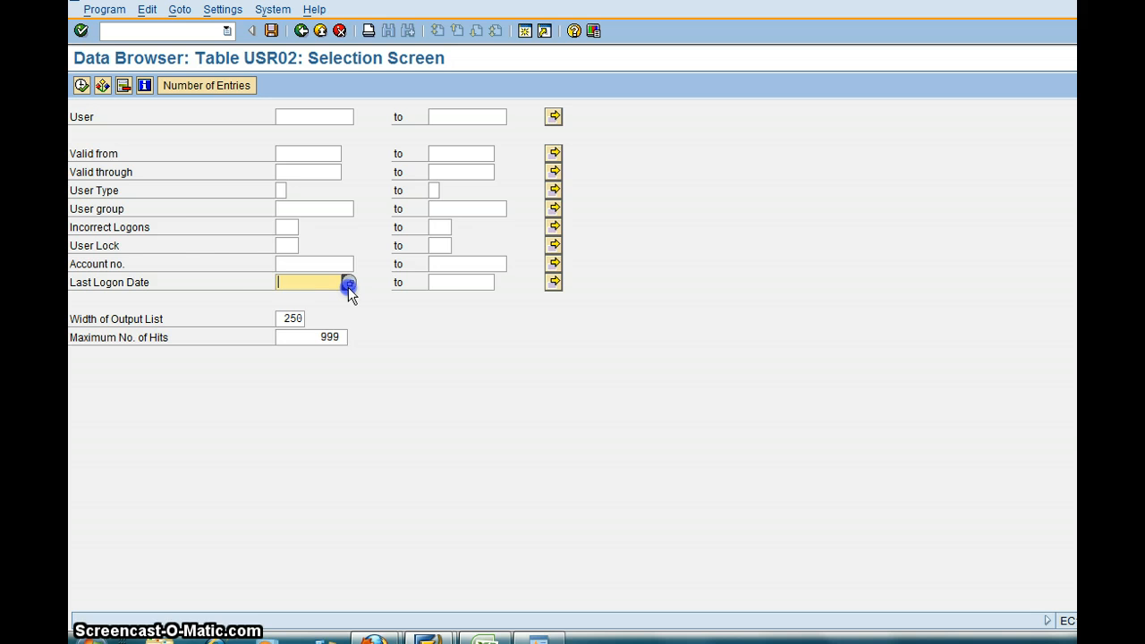
pyautogui.click(347, 286)
pyautogui.write('24.04.201')
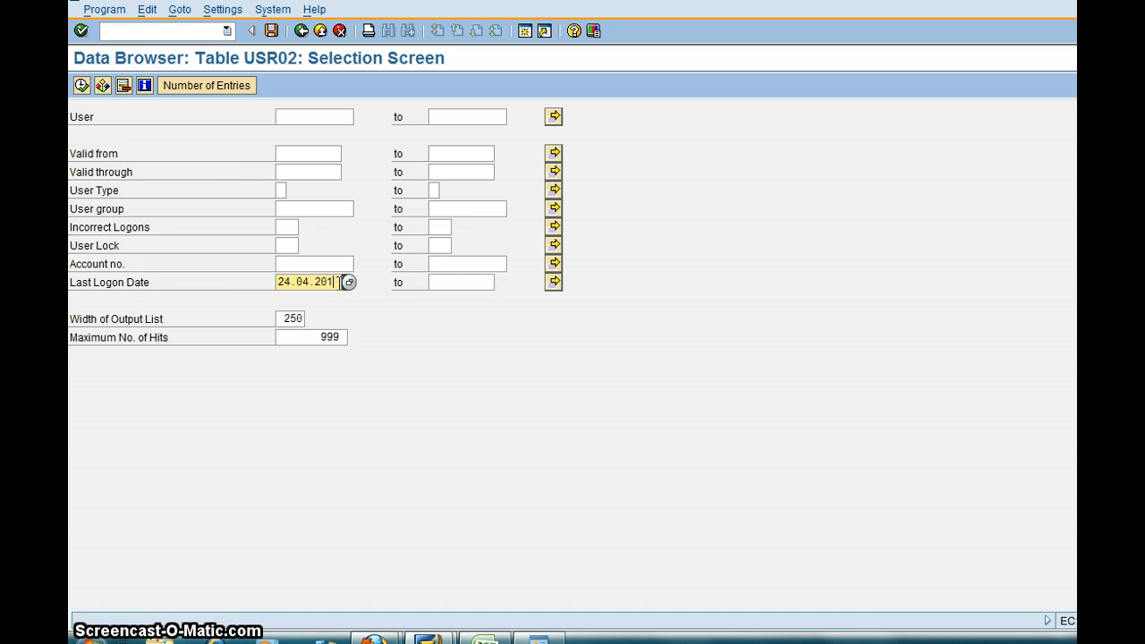
pyautogui.click(461, 282)
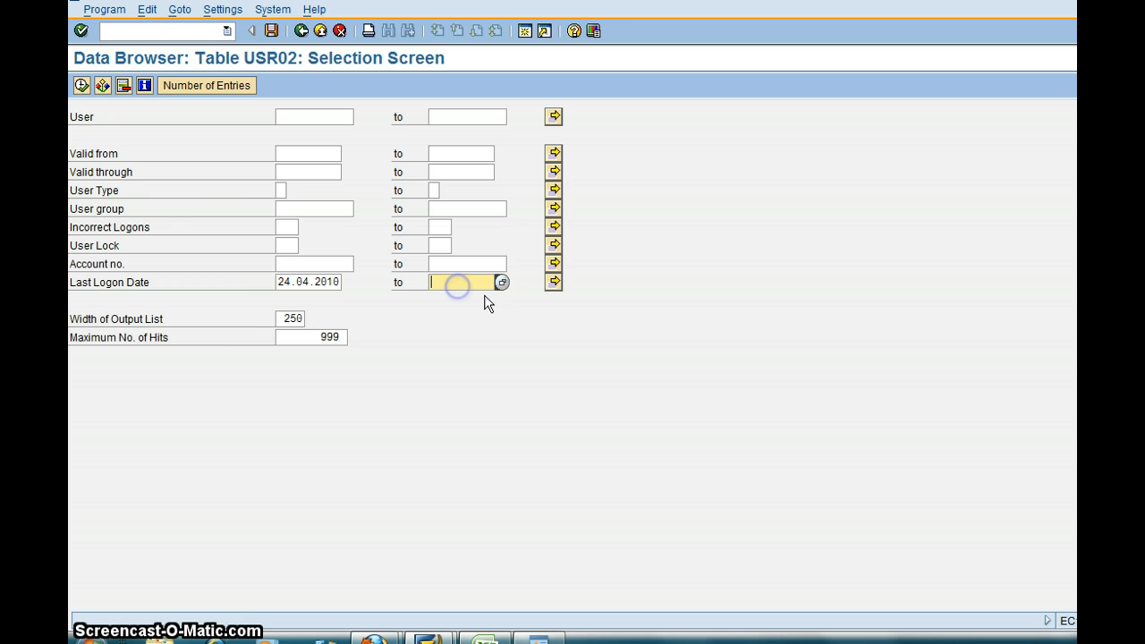
pyautogui.click(501, 282)
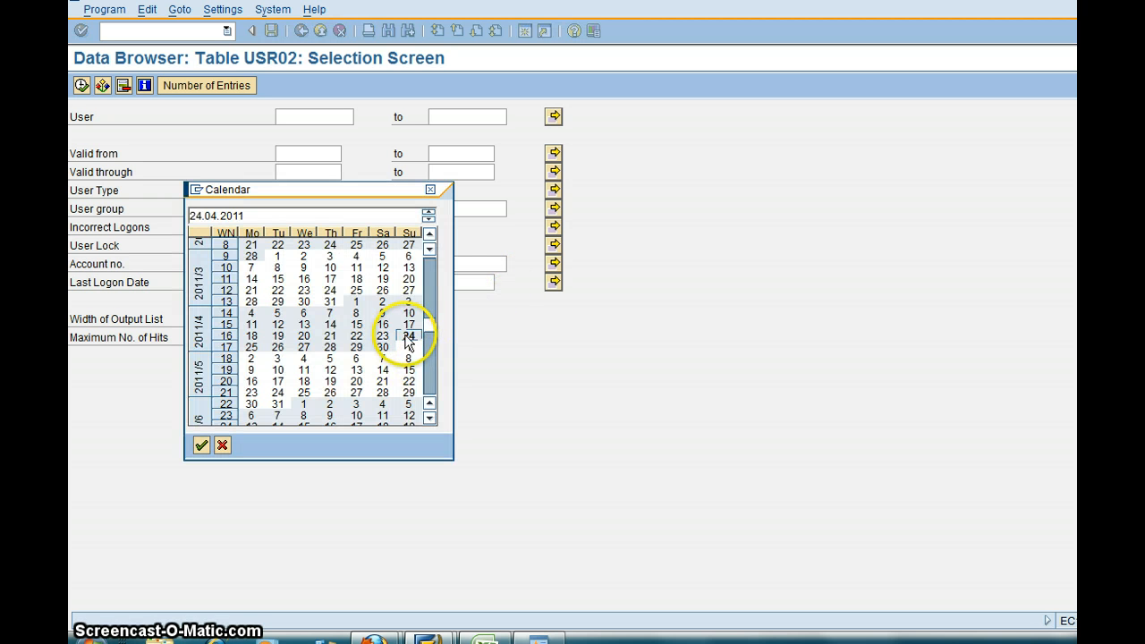
pyautogui.click(408, 336)
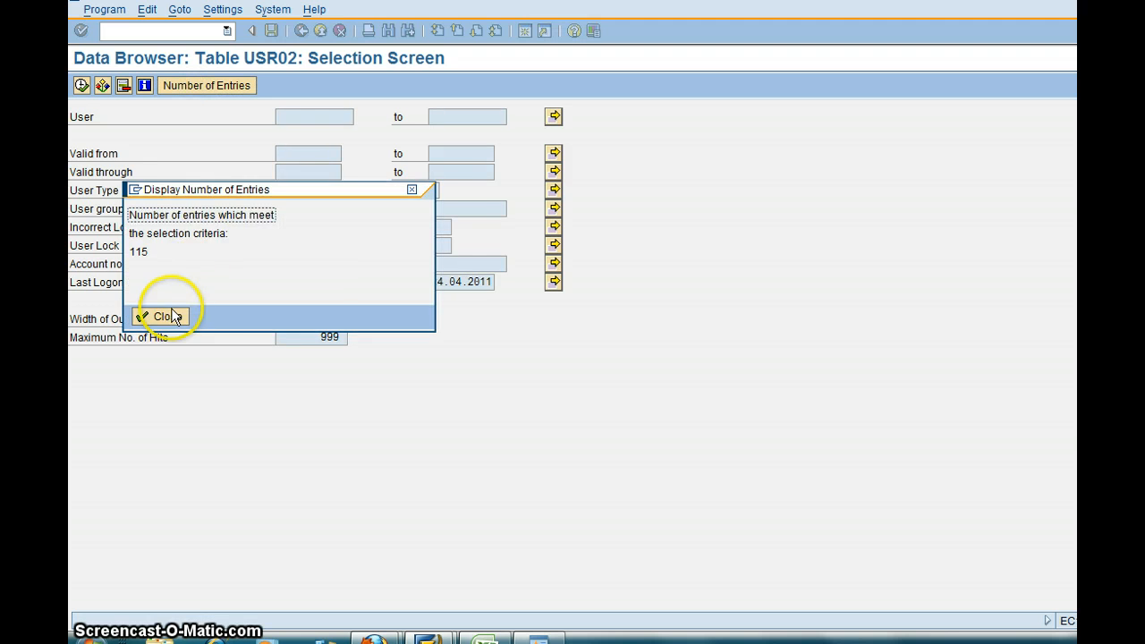
pyautogui.click(161, 315)
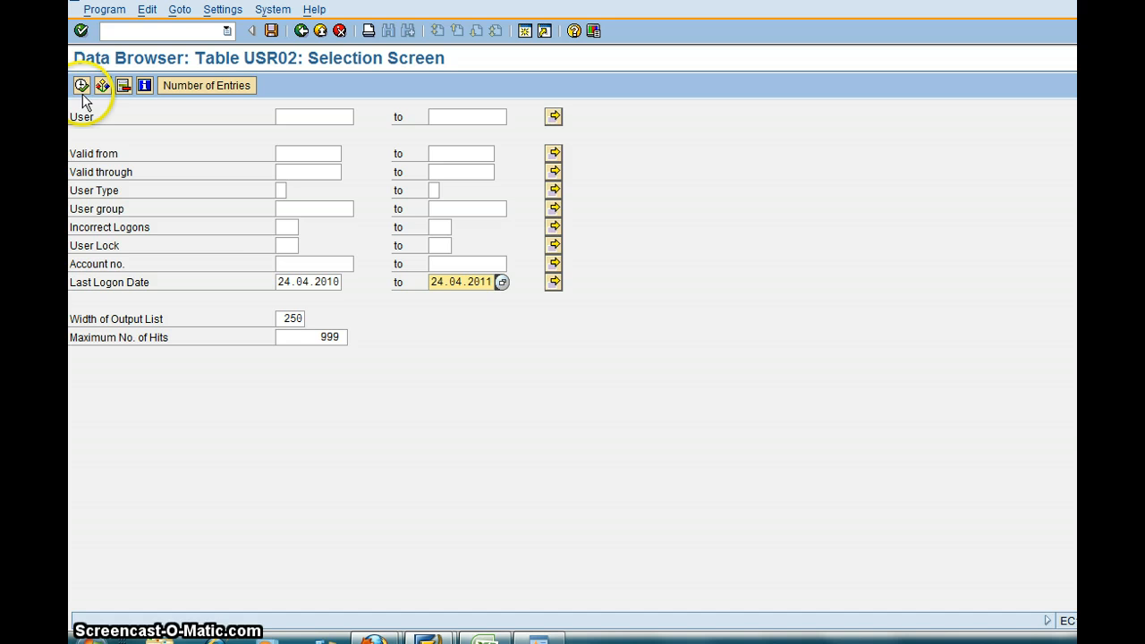
pyautogui.click(83, 86)
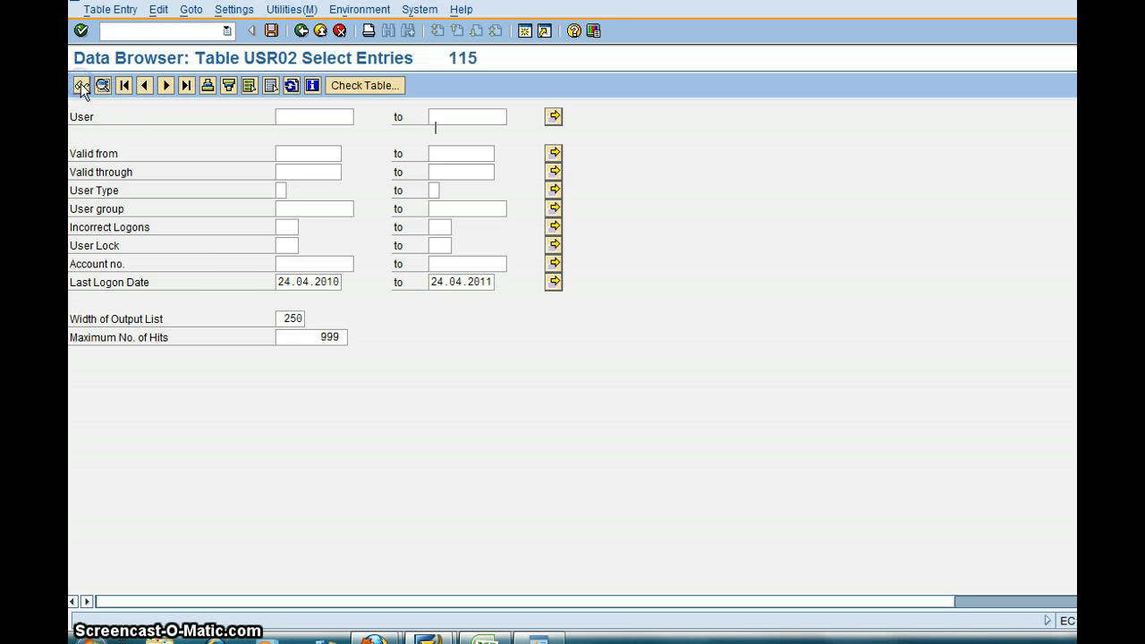
pyautogui.click(83, 86)
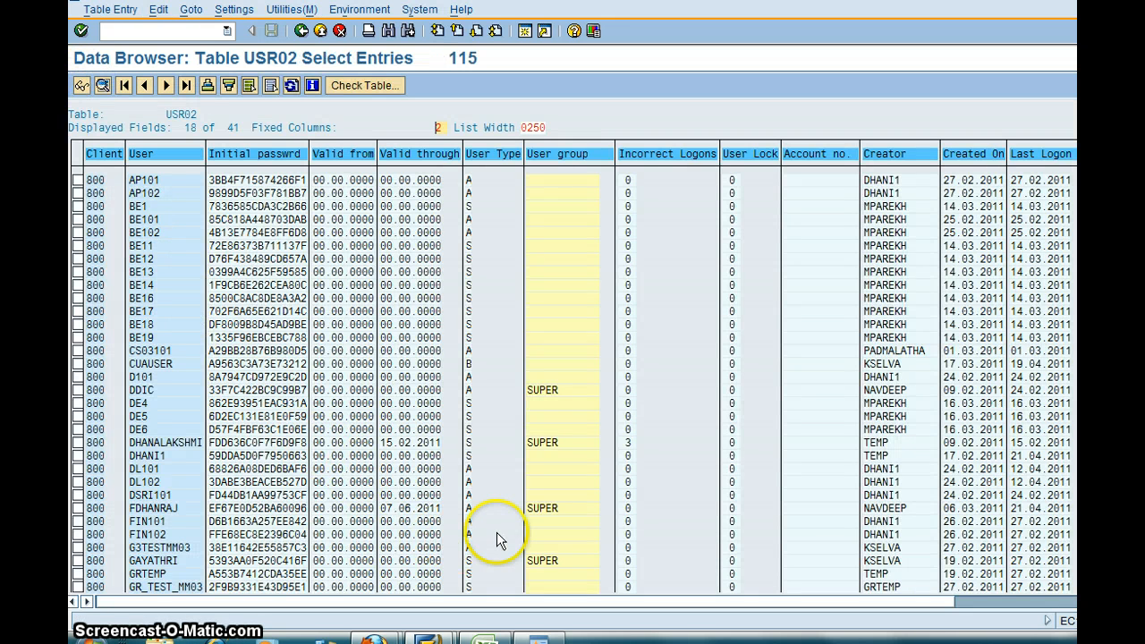
pyautogui.moveTo(862, 124)
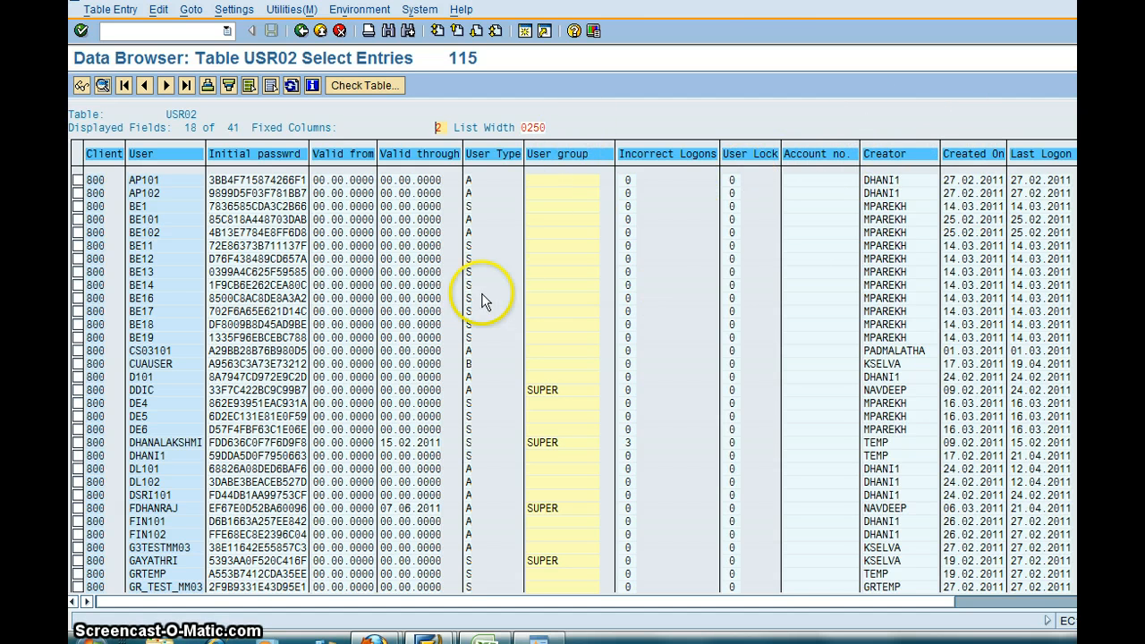
pyautogui.moveTo(415, 122)
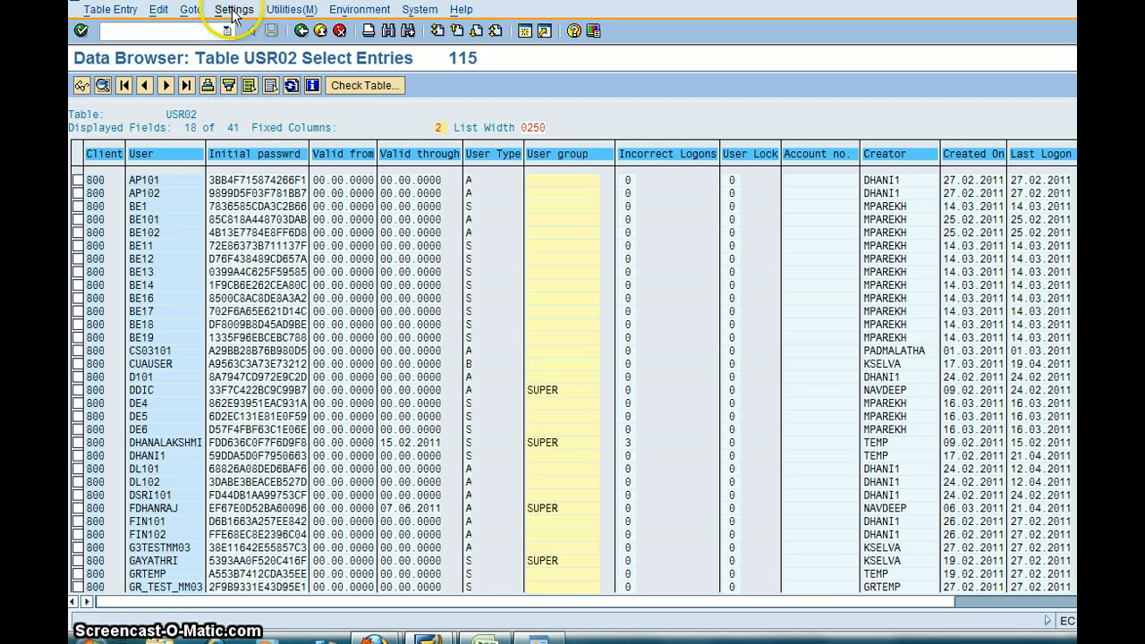
pyautogui.click(232, 11)
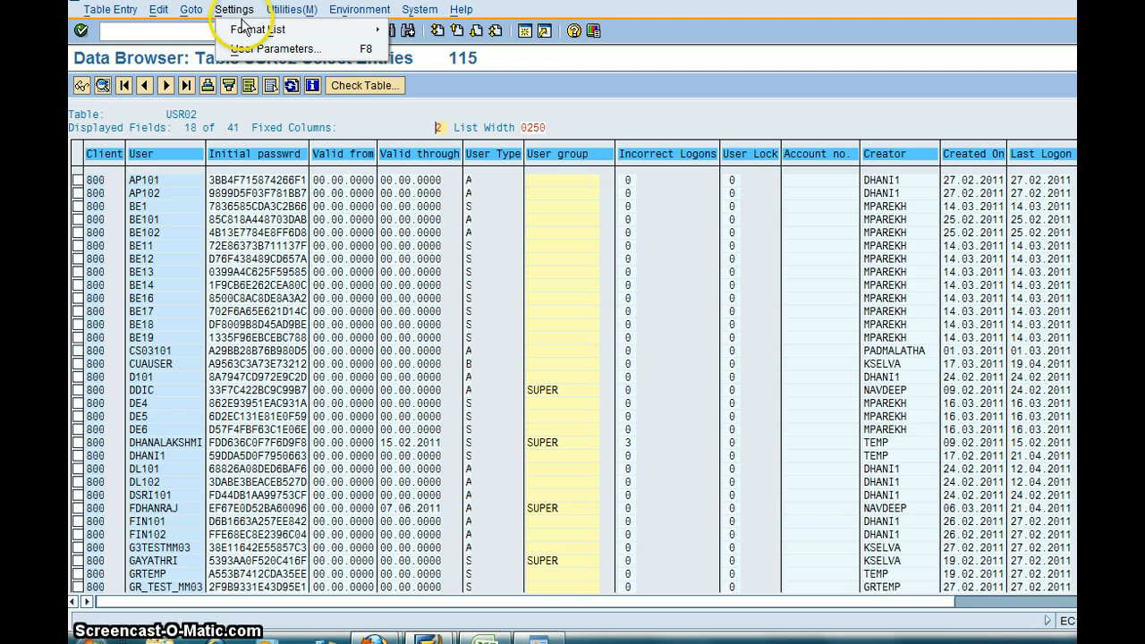
# Limit the list columns to BNAME, CLASS and UFLAG in the field selection dialog
pyautogui.click(257, 29)
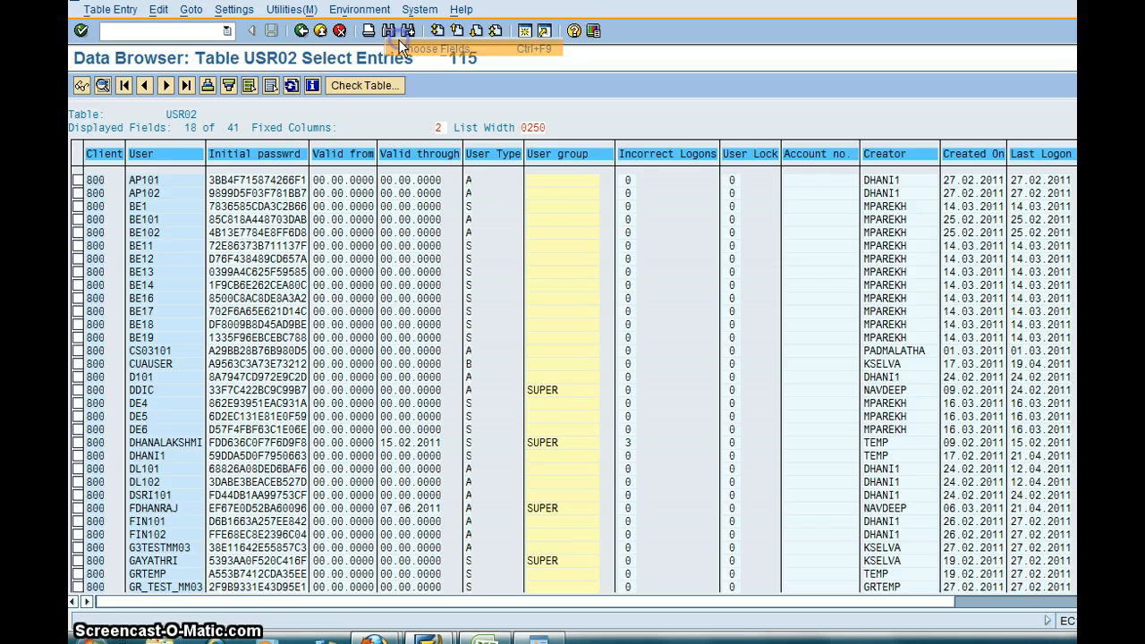
pyautogui.click(399, 30)
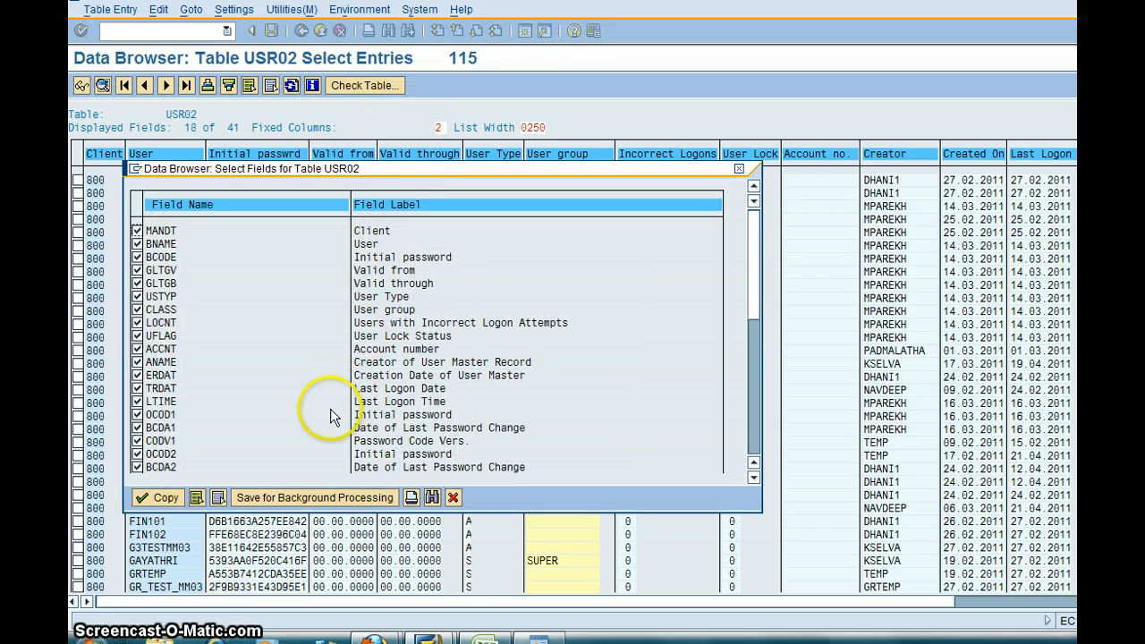
pyautogui.moveTo(331, 261)
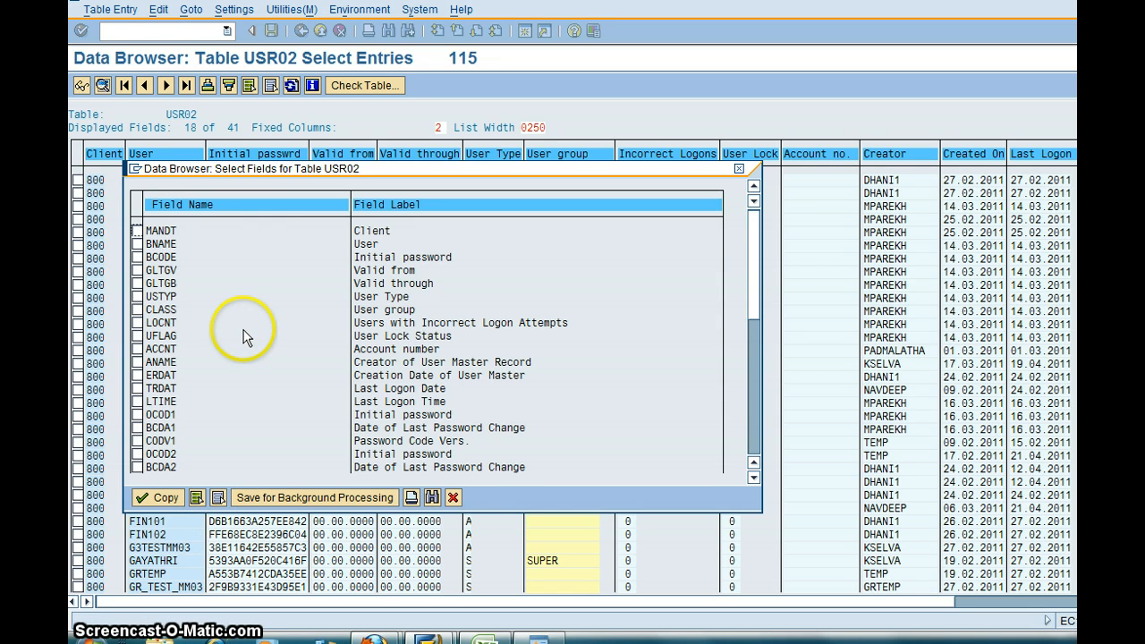
pyautogui.click(136, 244)
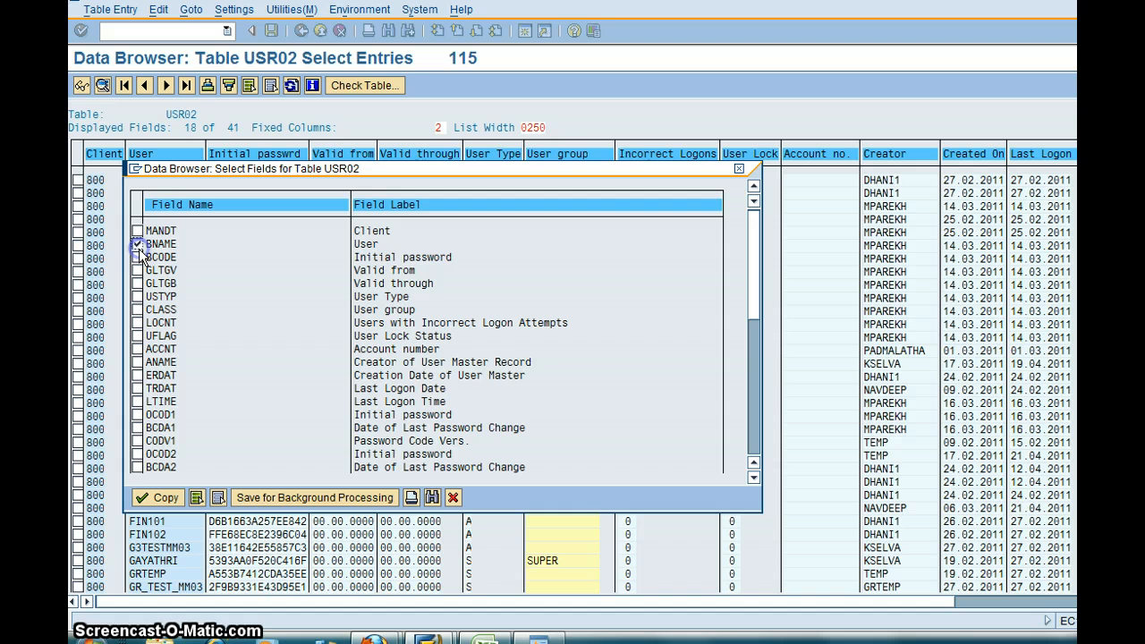
pyautogui.click(136, 244)
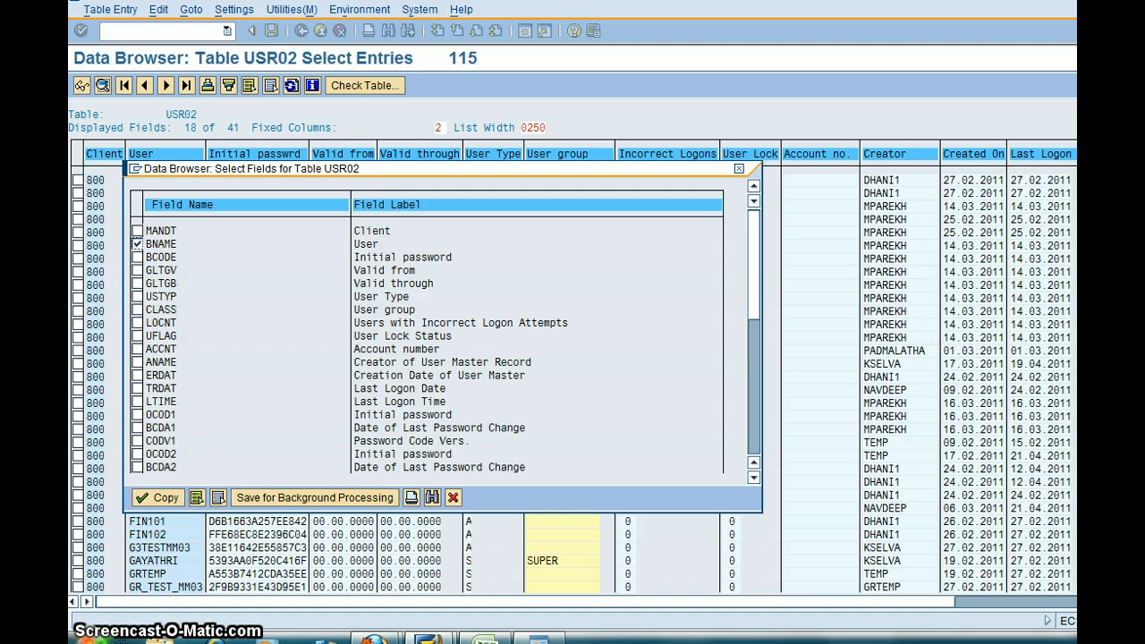
pyautogui.moveTo(301, 393)
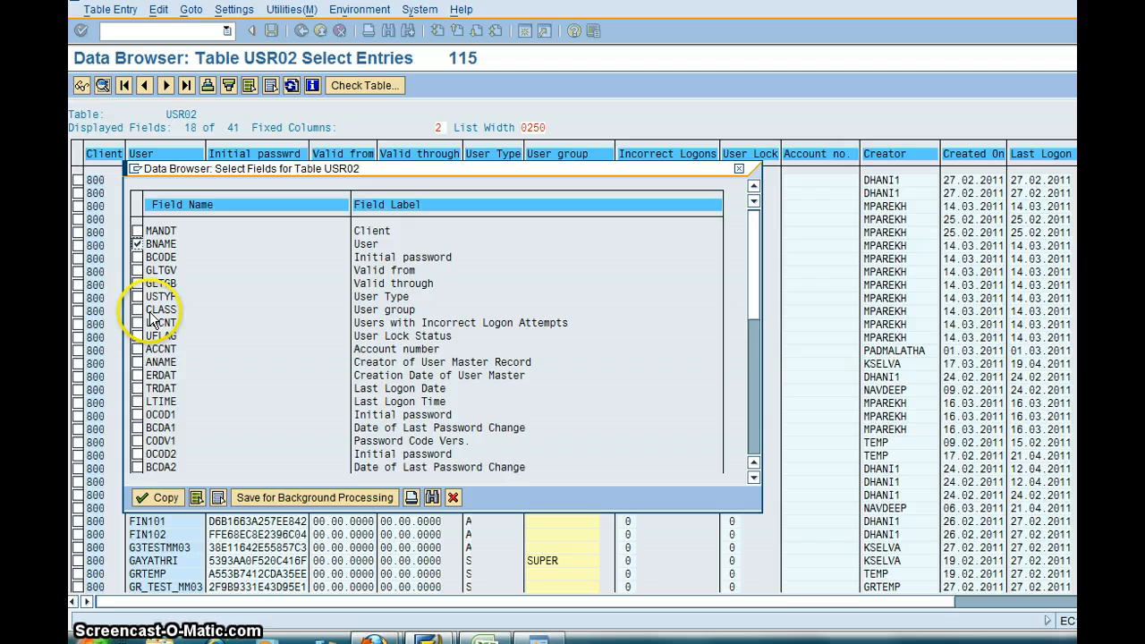
pyautogui.click(136, 309)
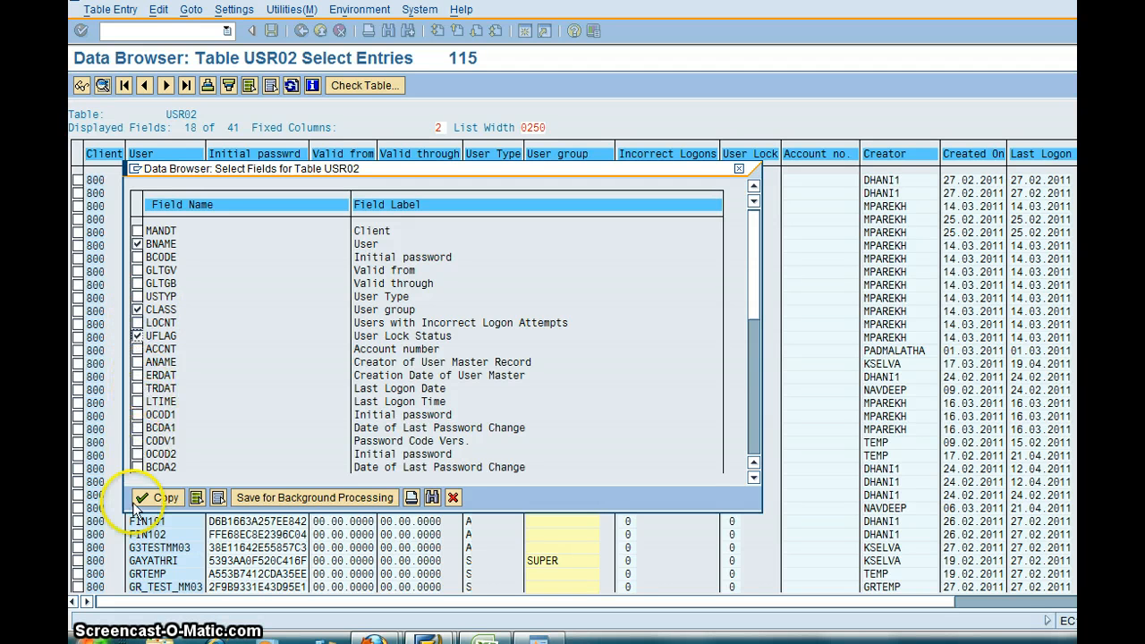
pyautogui.click(161, 497)
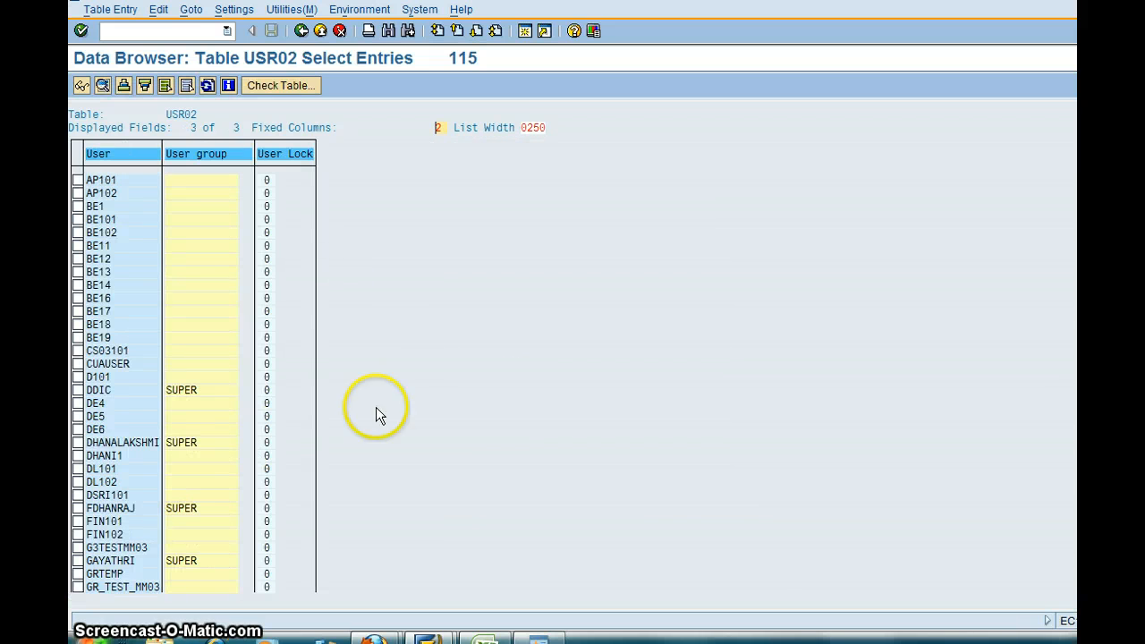
pyautogui.moveTo(422, 422)
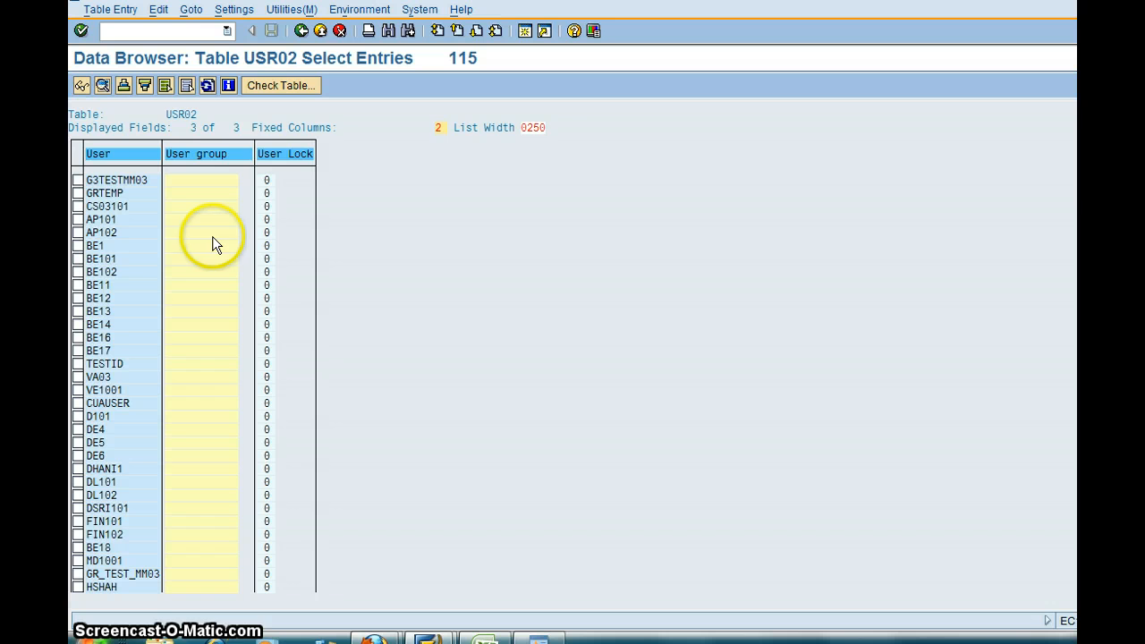
pyautogui.moveTo(240, 150)
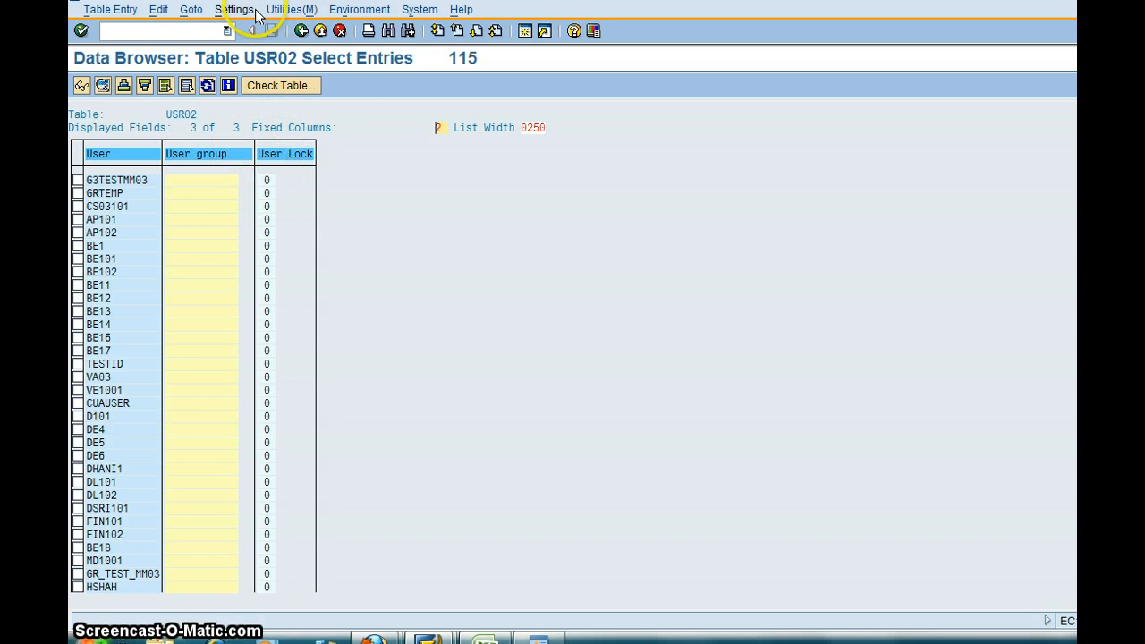
pyautogui.moveTo(418, 11)
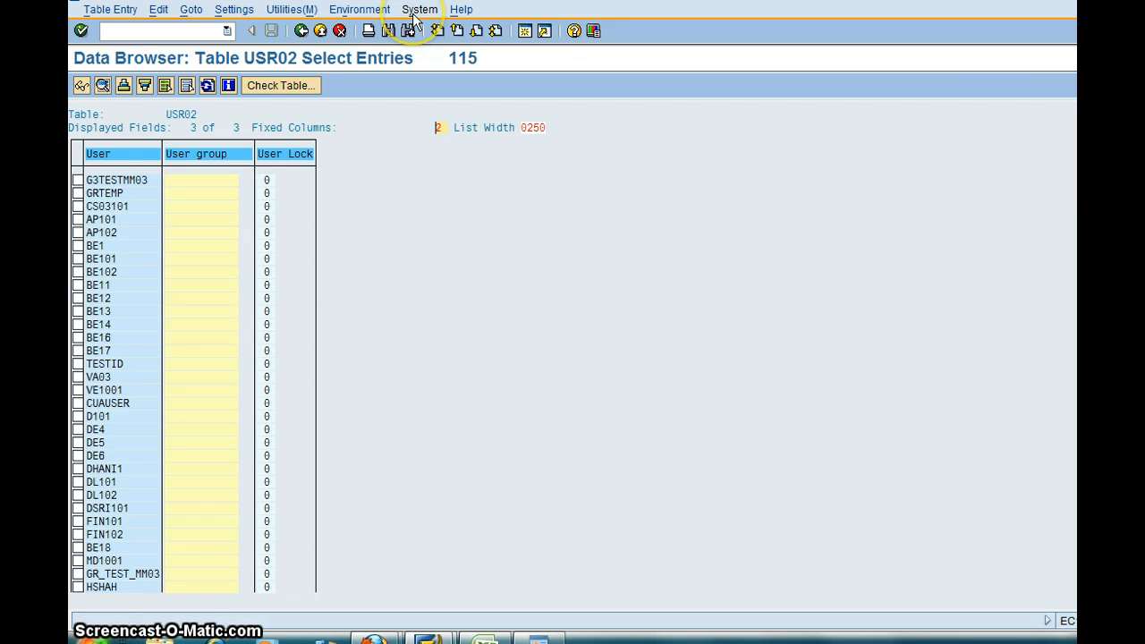
# Save the list via System > List > Save > Local File with 'In the clipboard' as destination
pyautogui.click(418, 9)
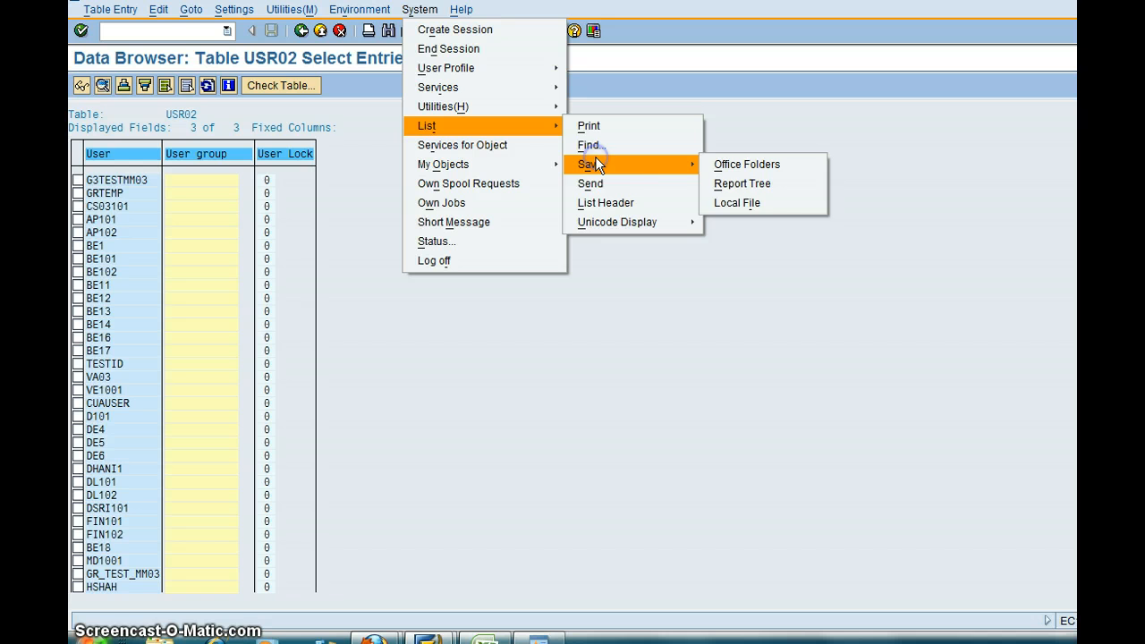
pyautogui.moveTo(746, 164)
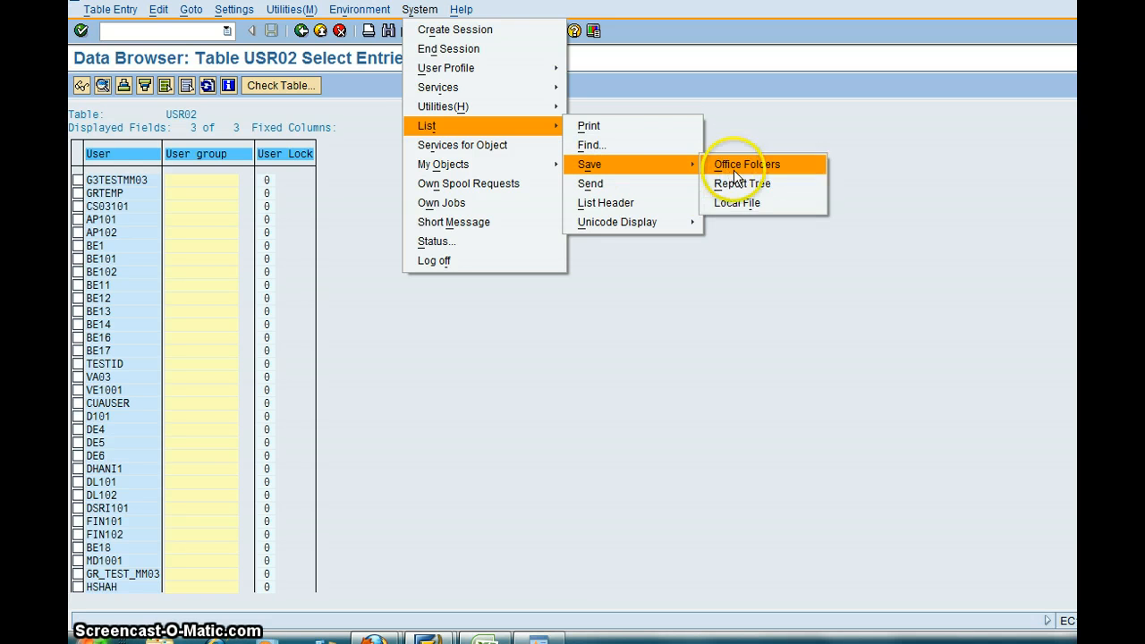
pyautogui.click(737, 202)
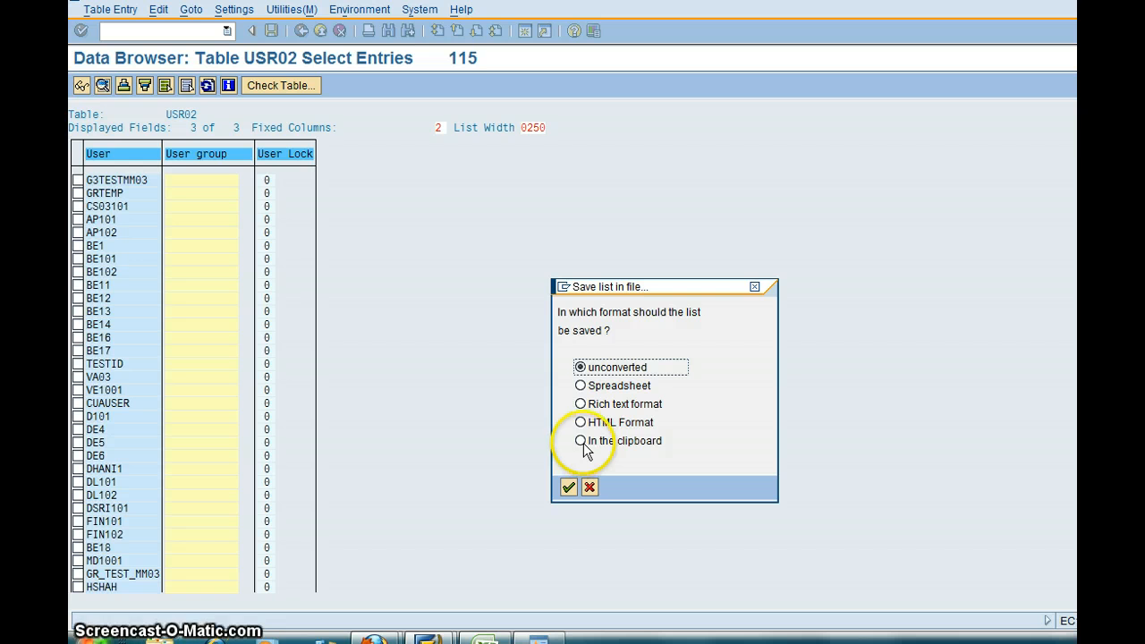
pyautogui.click(580, 440)
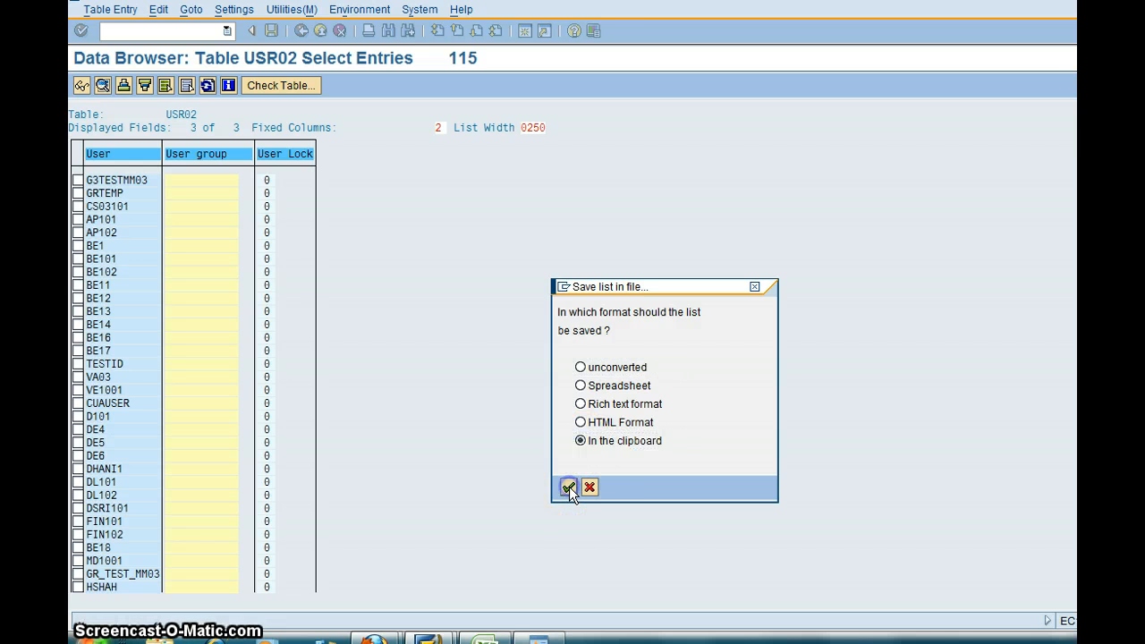
pyautogui.click(569, 487)
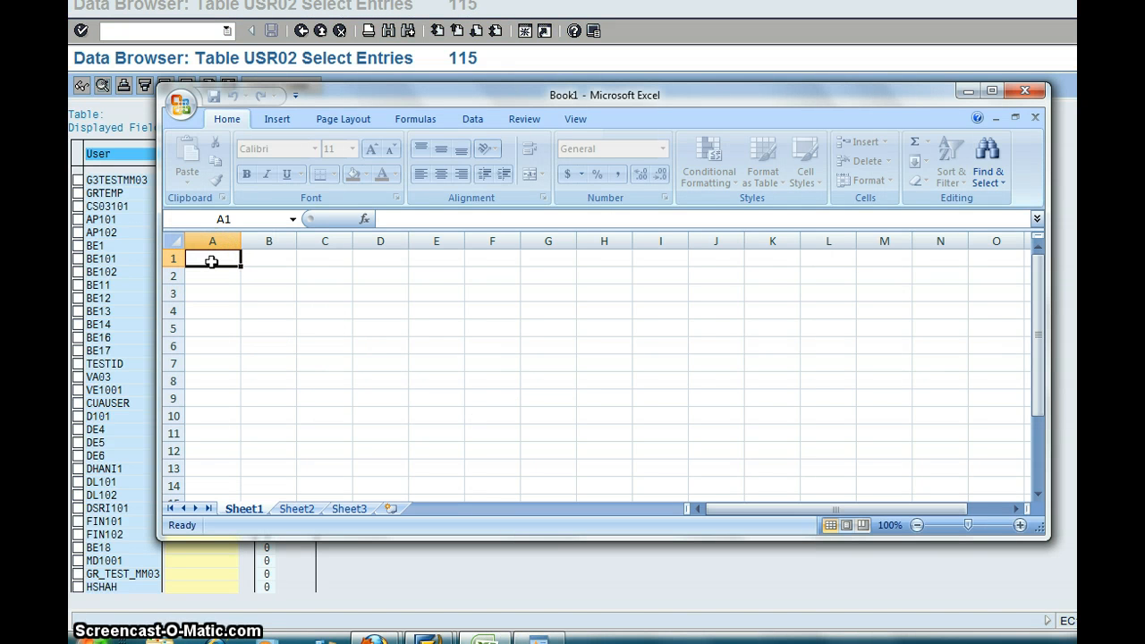
# Select cell A1 in the blank Excel workbook, then close Excel to return to SAP
pyautogui.click(211, 275)
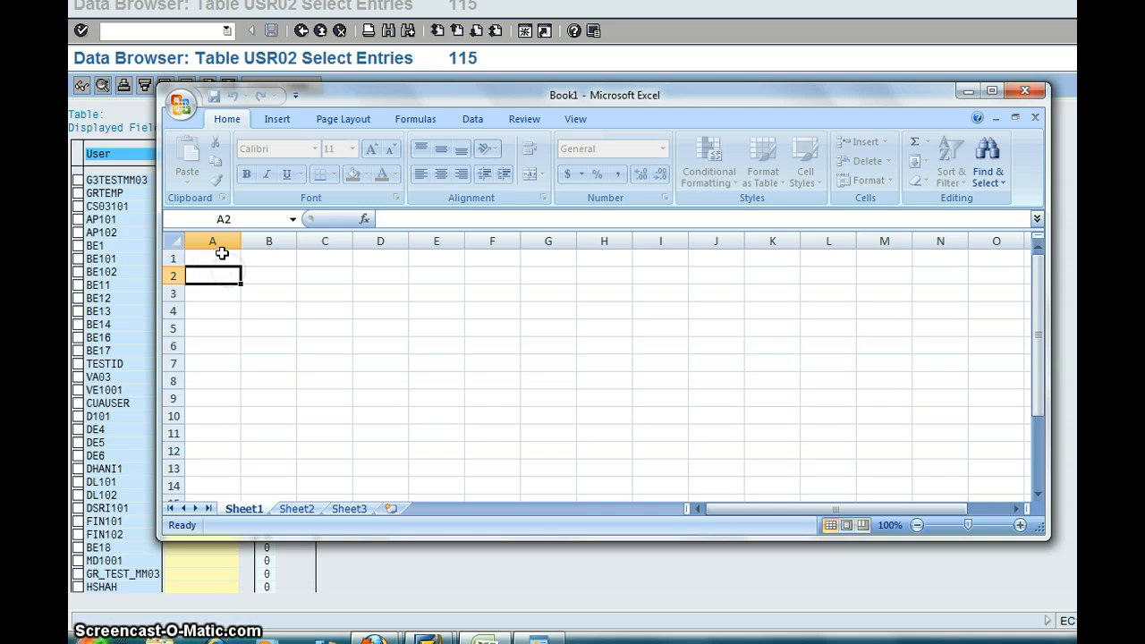
pyautogui.click(211, 257)
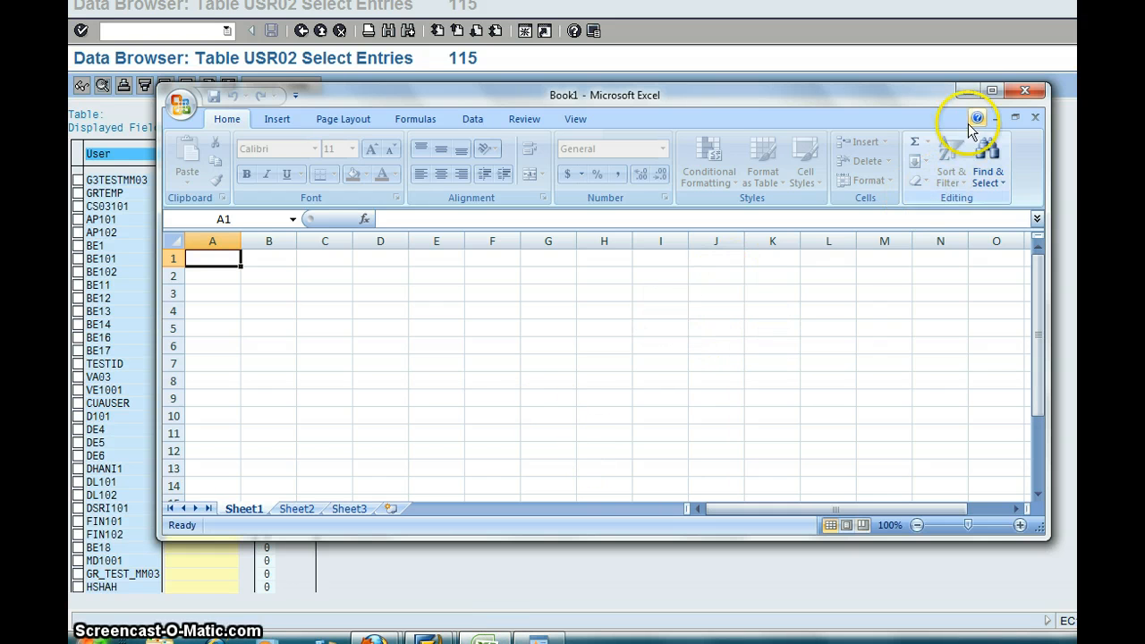
pyautogui.click(1023, 89)
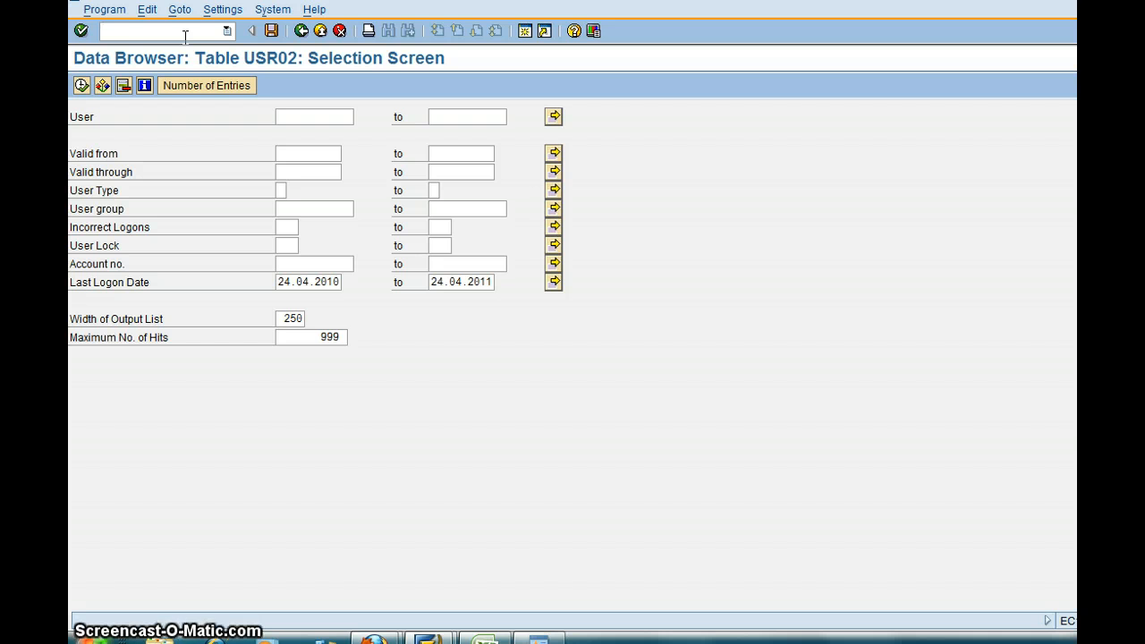
# Run transaction SE16N from the command field for table USR02
pyautogui.write('/nse16')
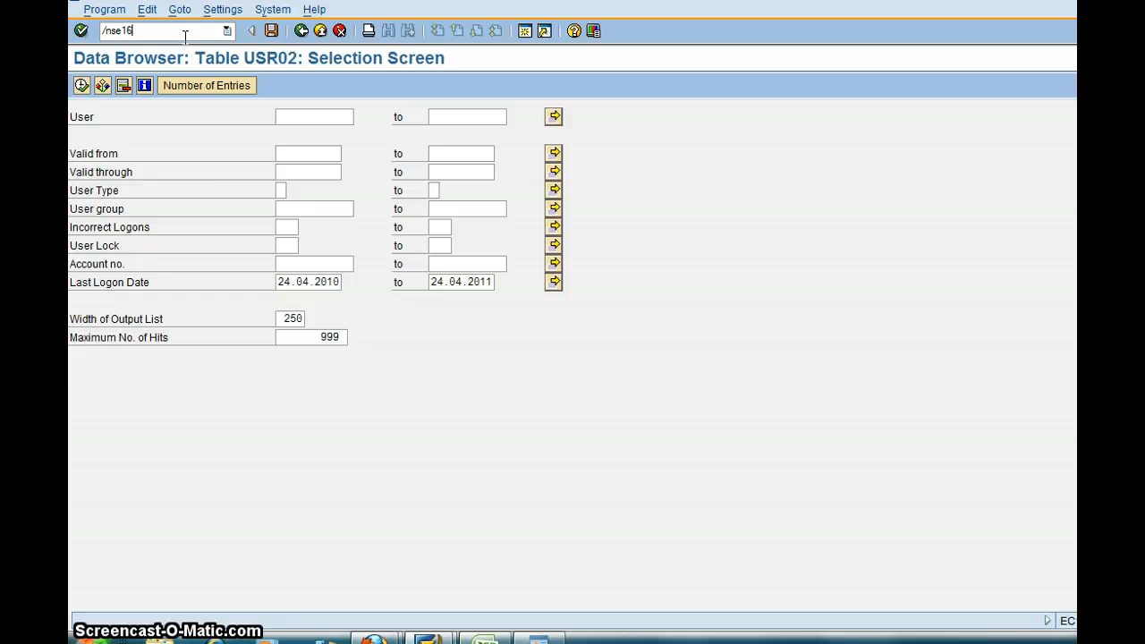
pyautogui.press('Enter')
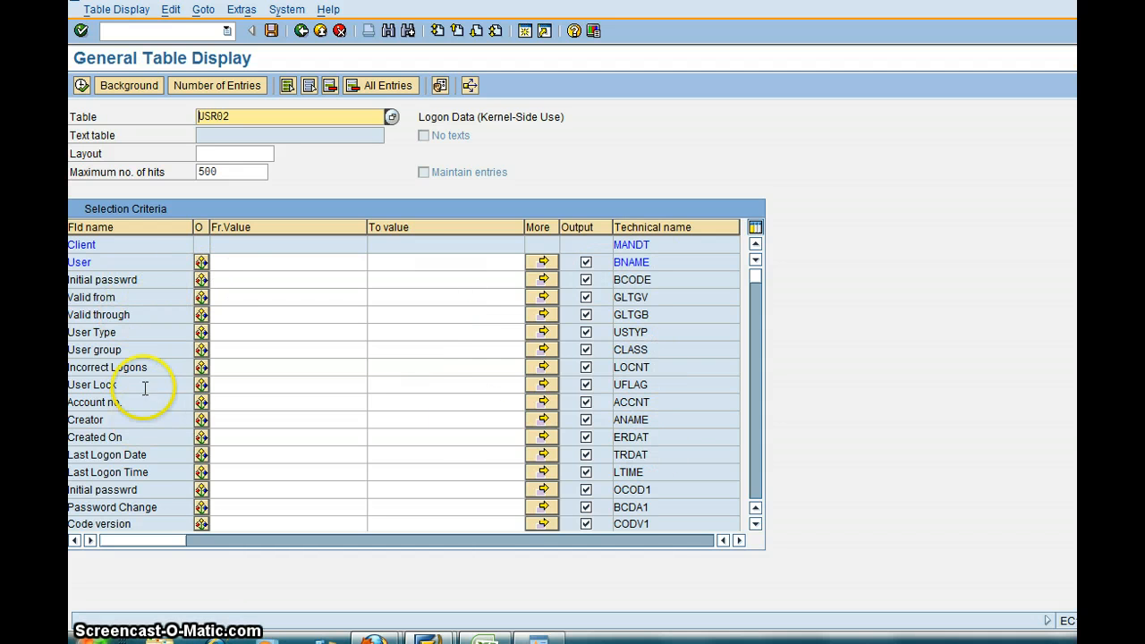
pyautogui.moveTo(268, 300)
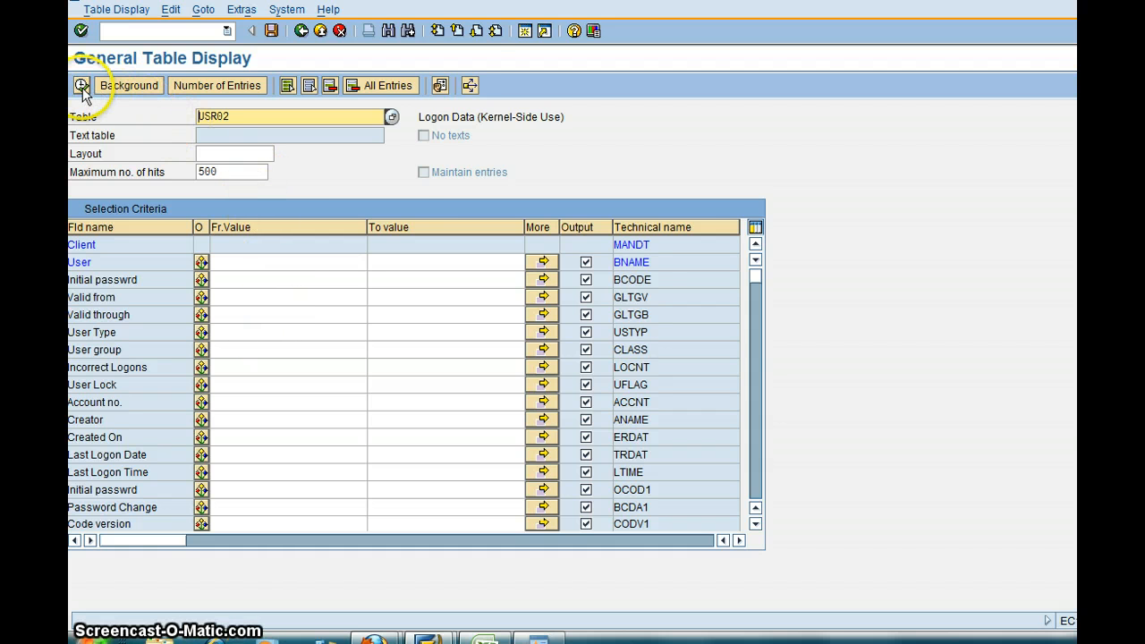
# Execute the query listing all 384 USR02 entries, then go back twice to SAP Easy Access
pyautogui.click(82, 86)
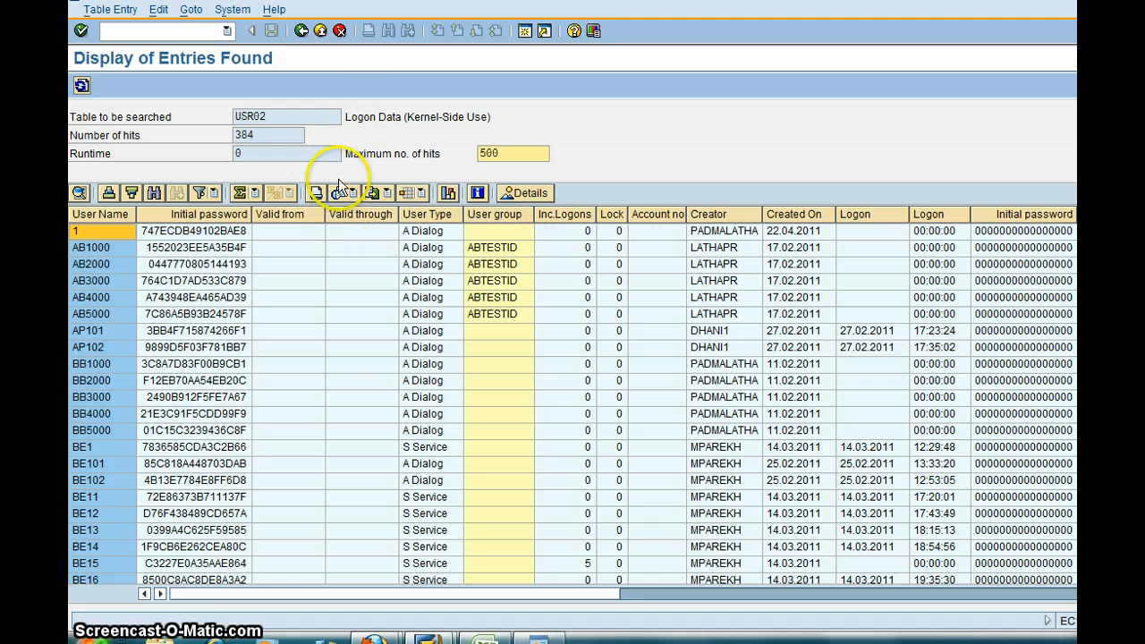
pyautogui.moveTo(331, 146)
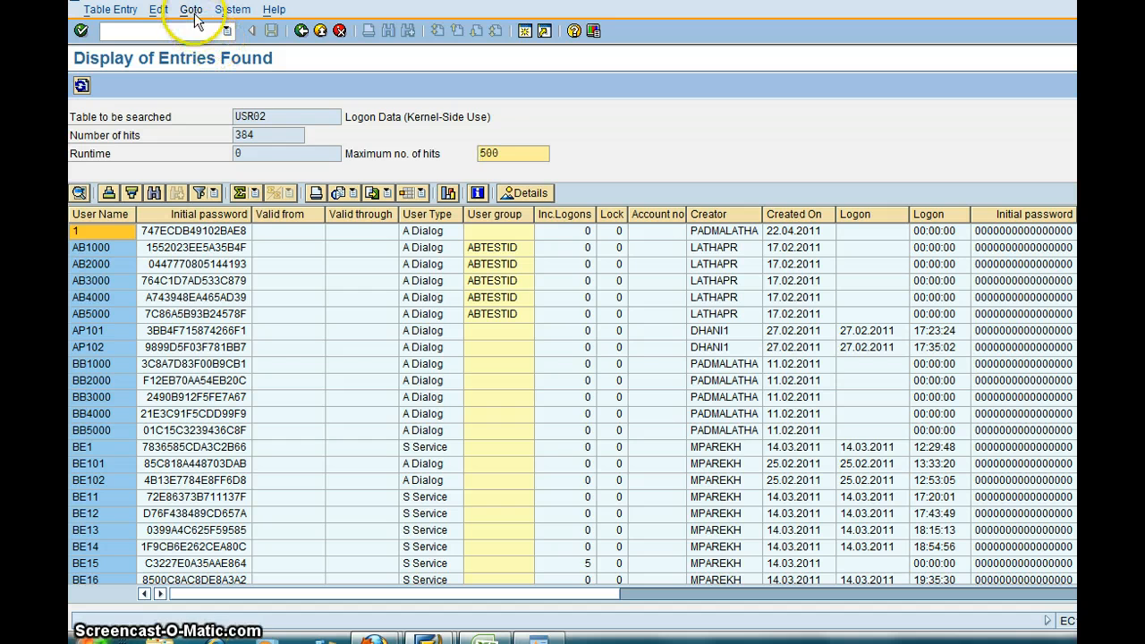
pyautogui.click(109, 9)
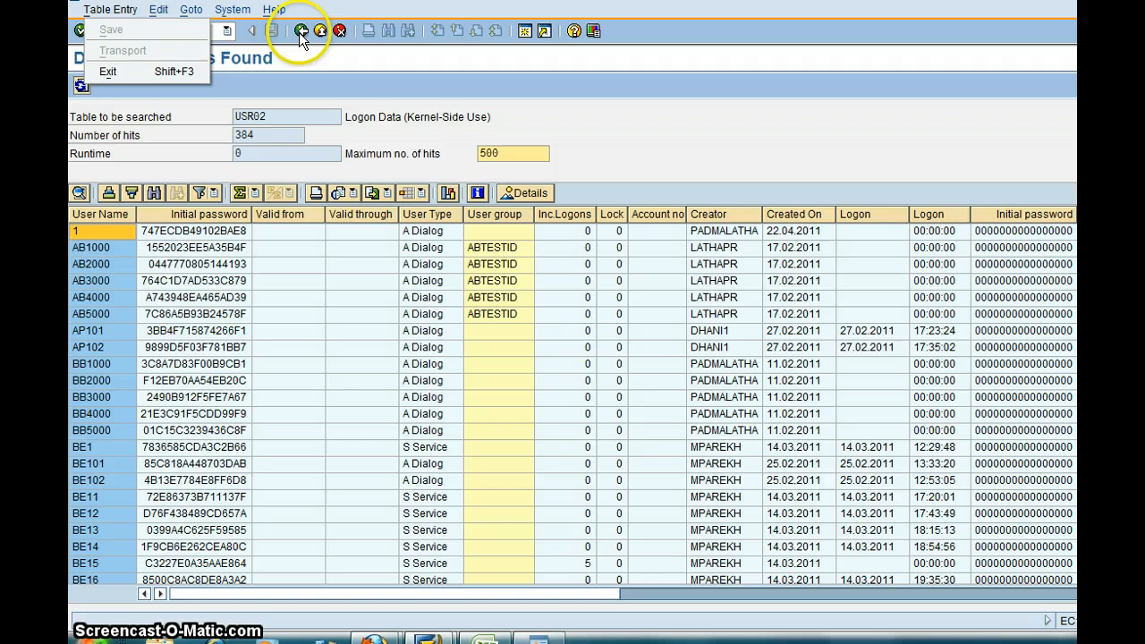
pyautogui.click(302, 31)
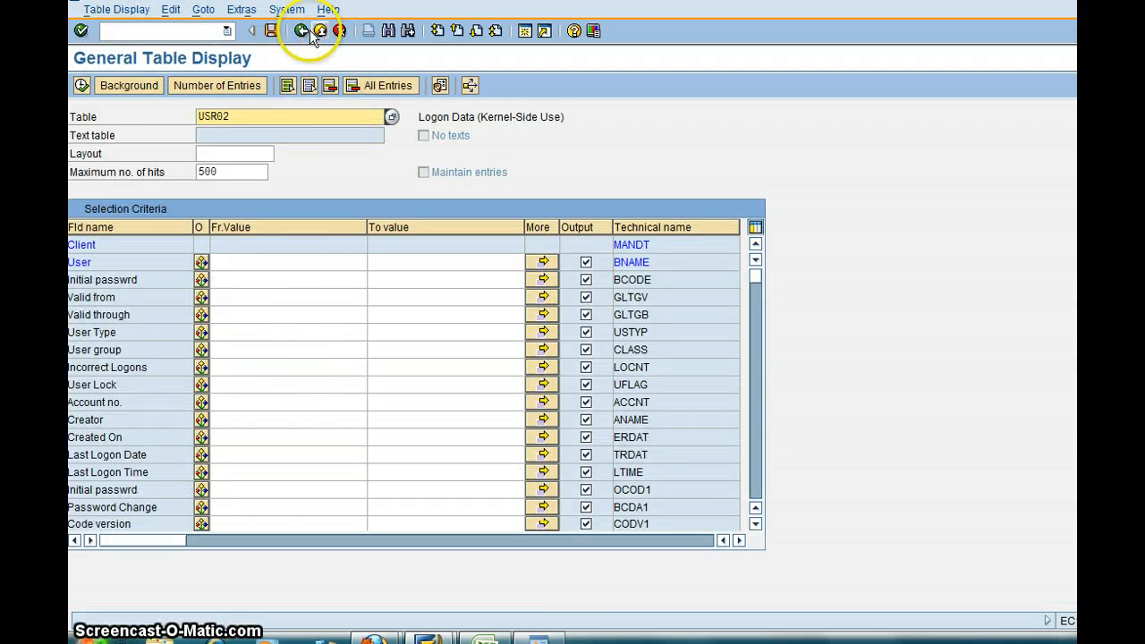
pyautogui.click(302, 31)
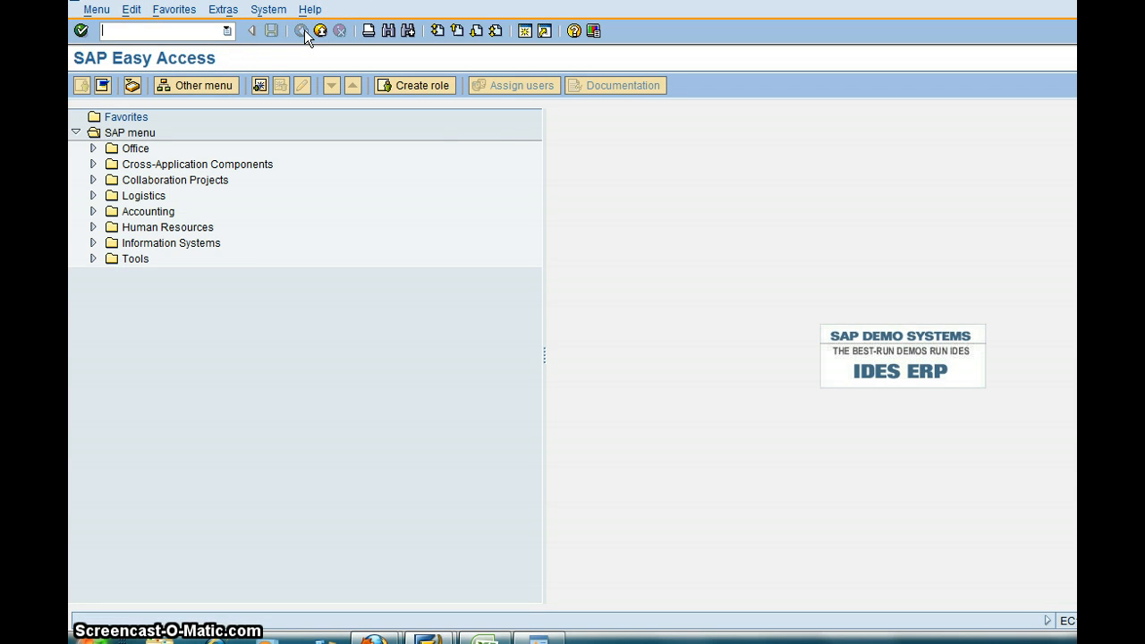